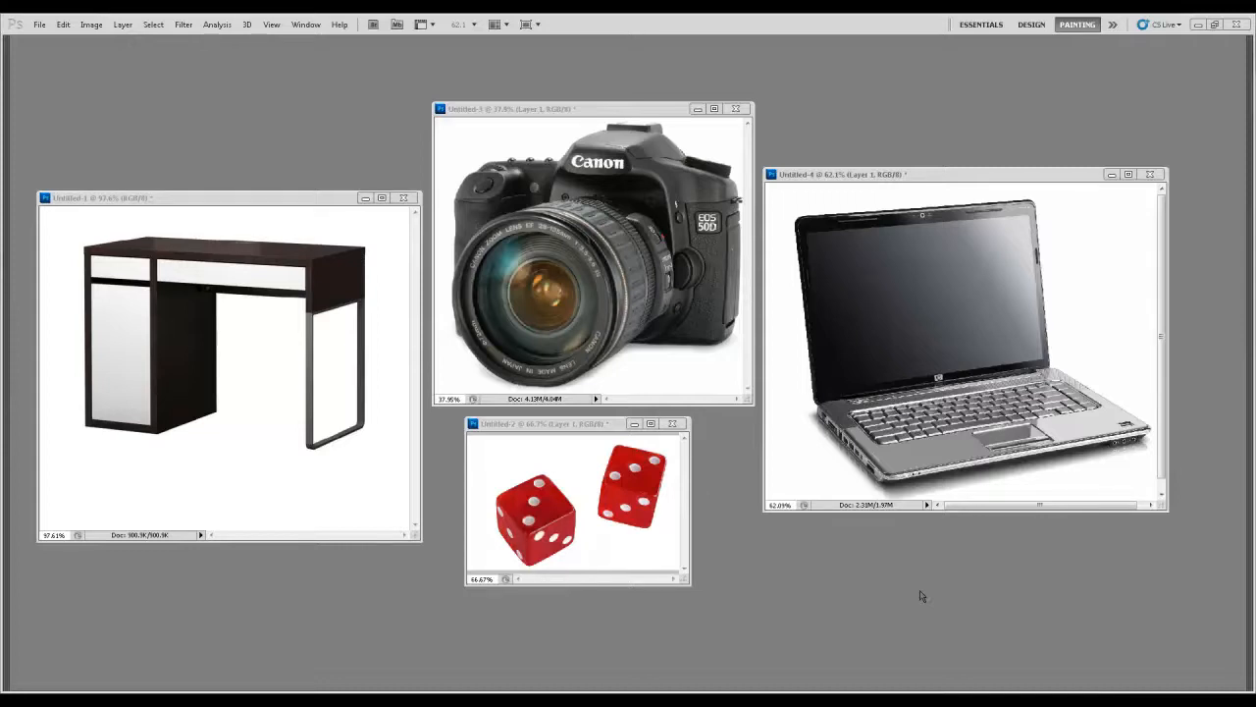
mouse_move(404, 291)
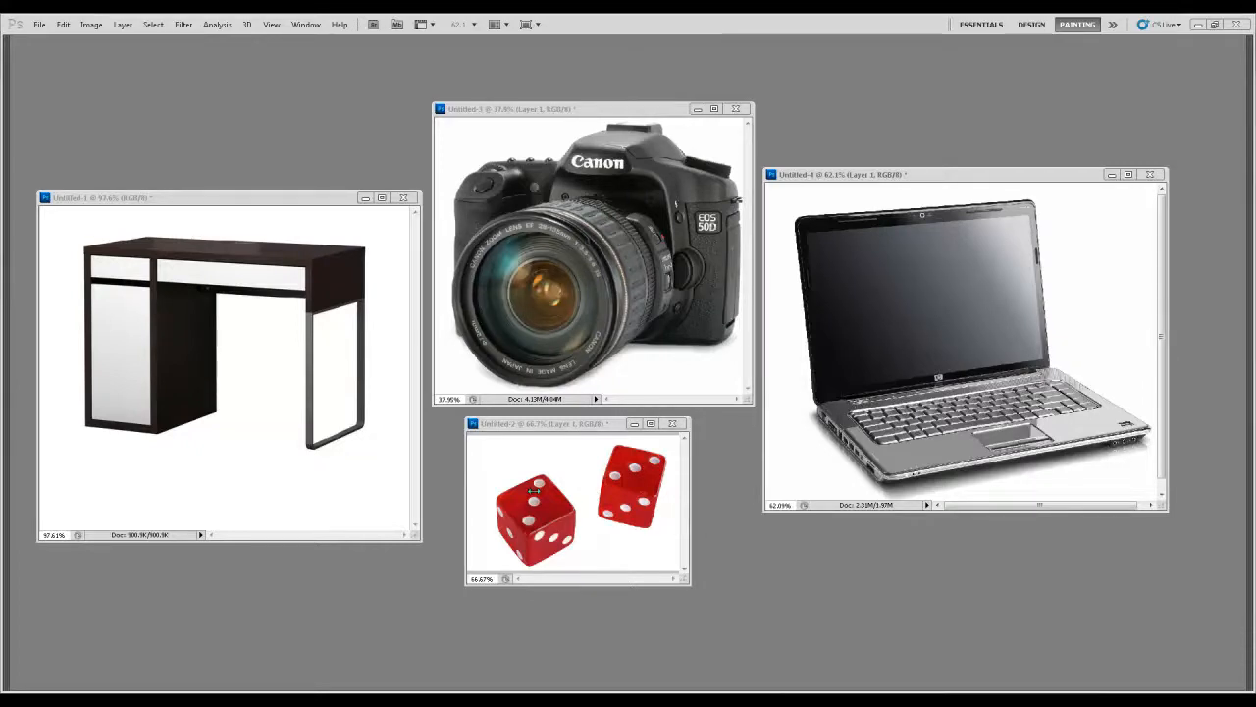
mouse_move(405, 265)
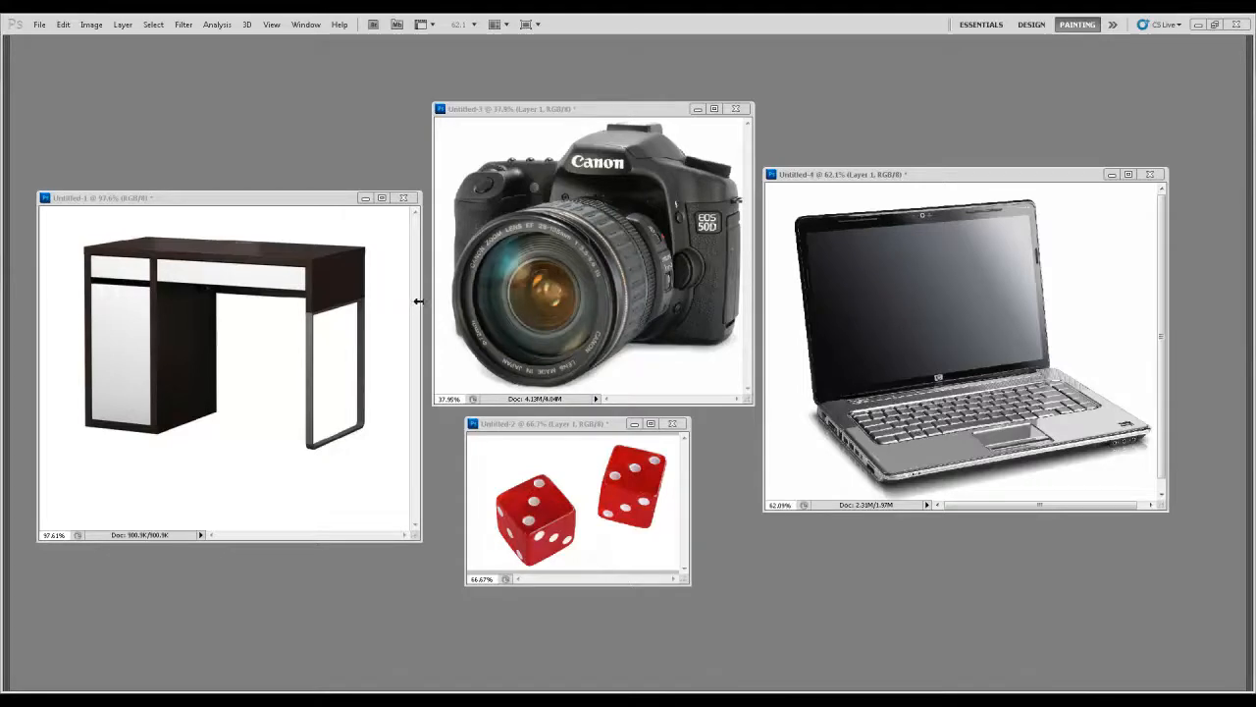
mouse_move(416, 302)
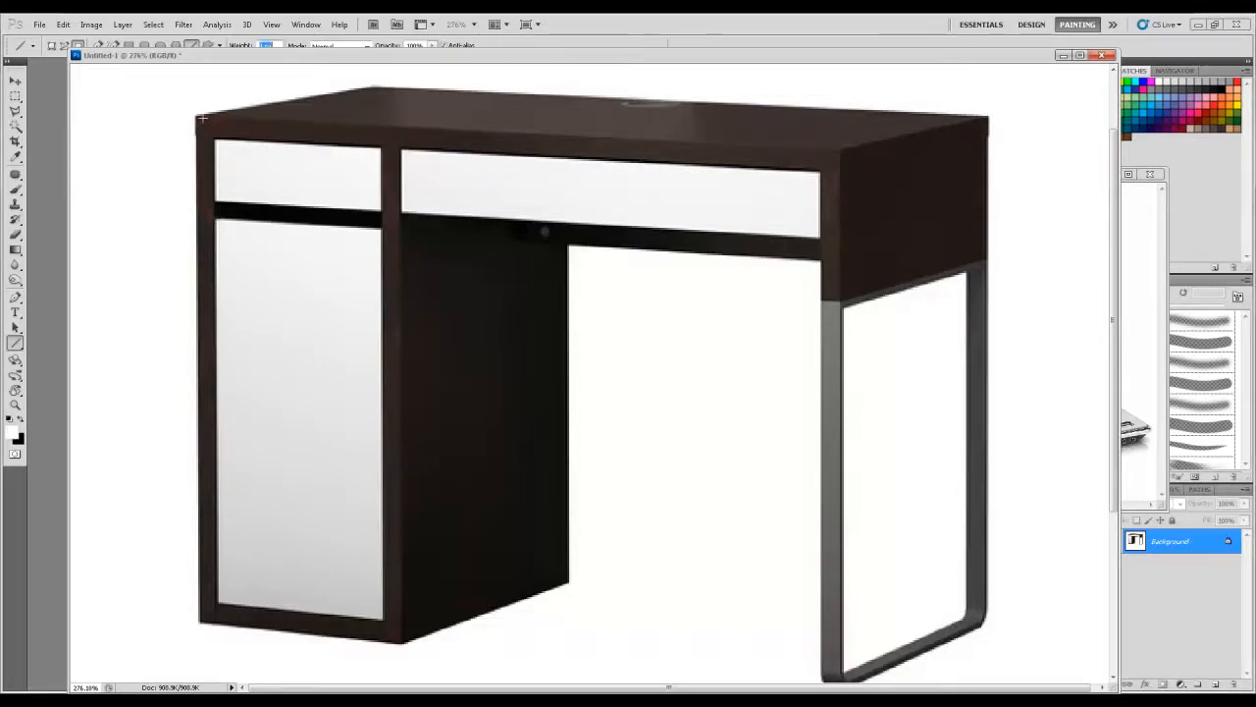
Step: Stroke a thin white highlight line along the desk's top edge
left_click_drag(200, 116, 840, 148)
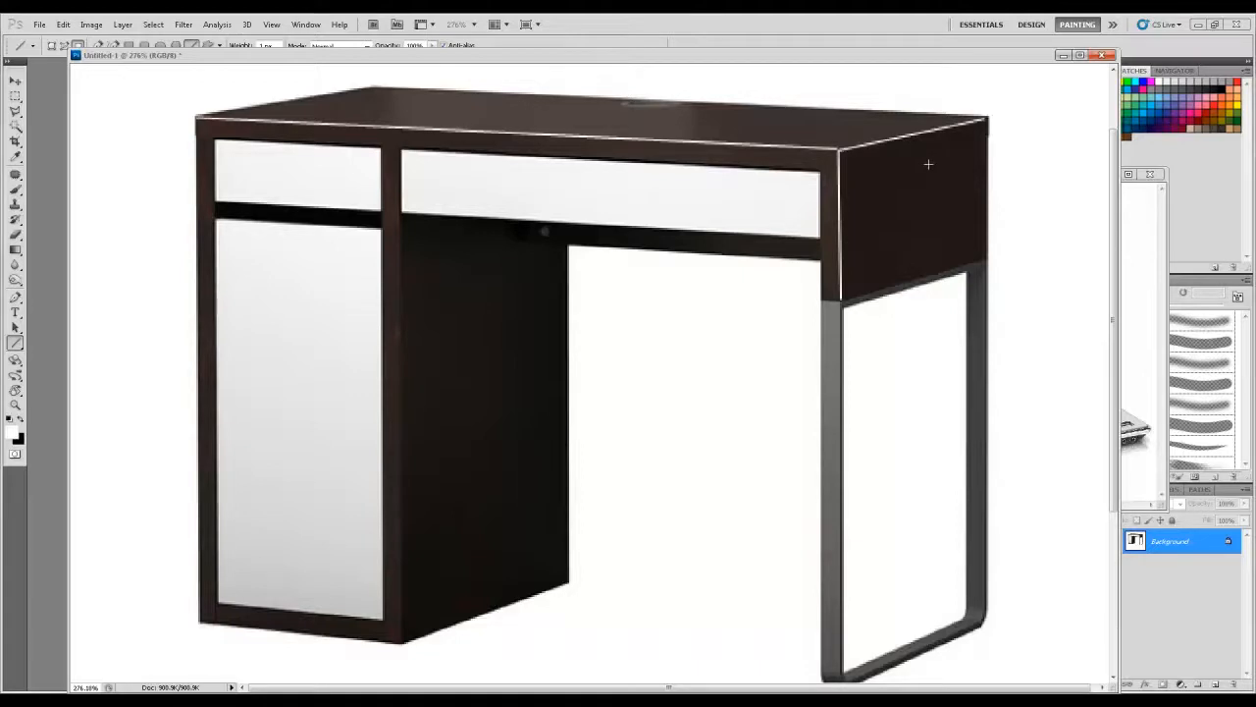
mouse_move(287, 301)
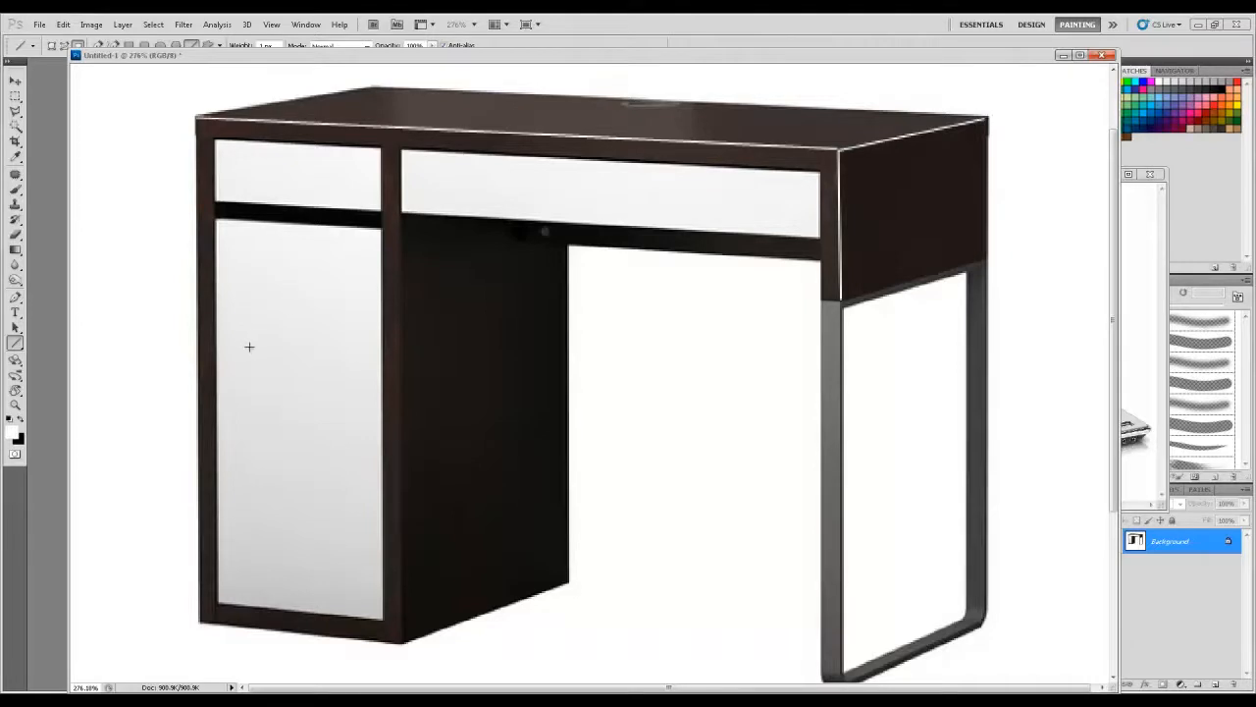
mouse_move(244, 353)
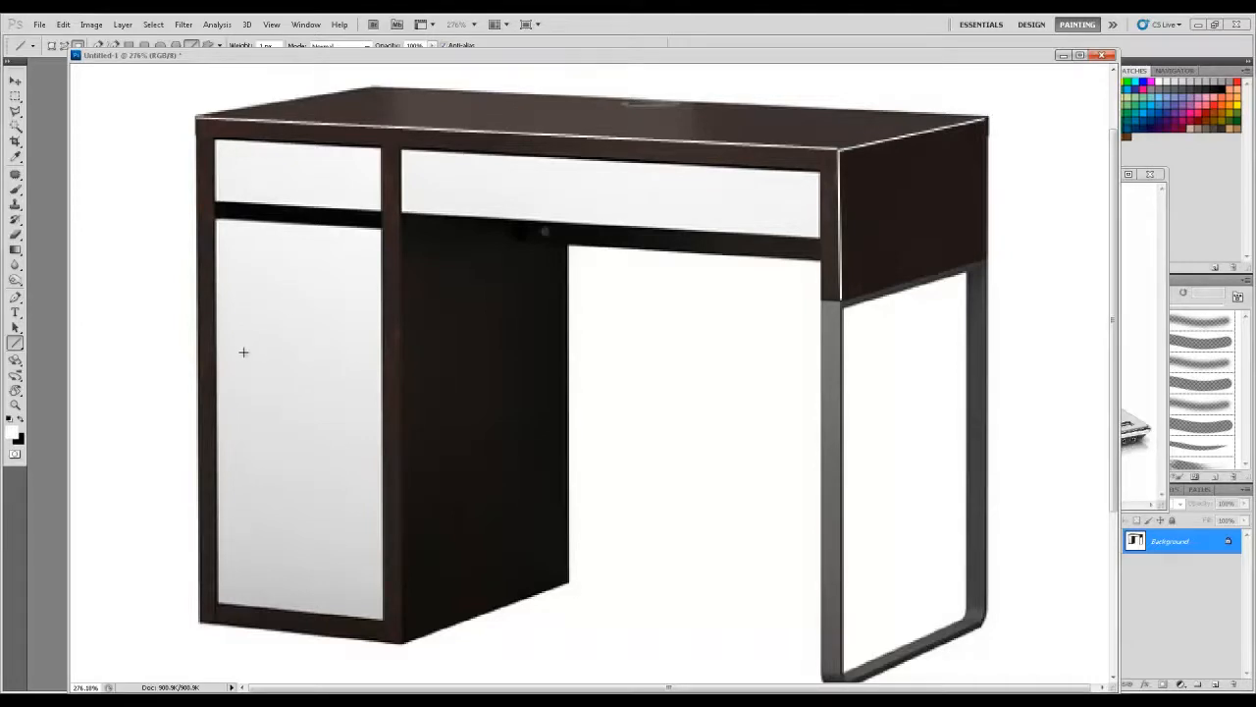
mouse_move(234, 361)
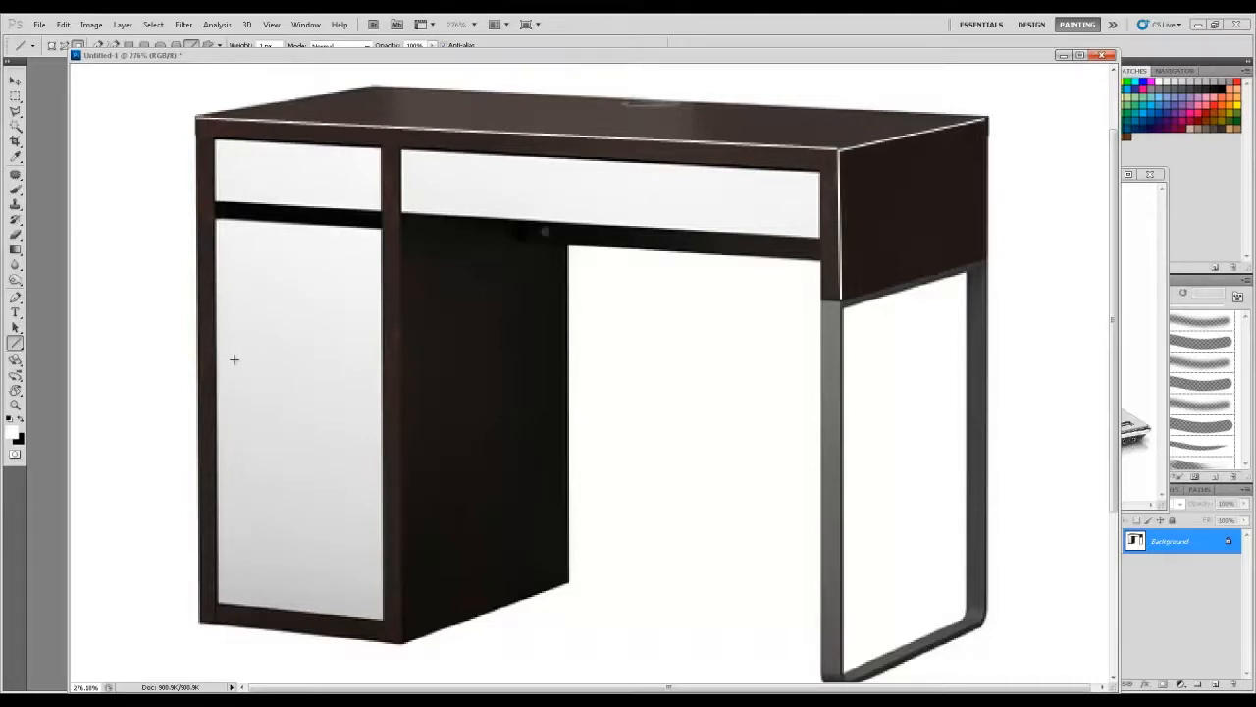
mouse_move(137, 400)
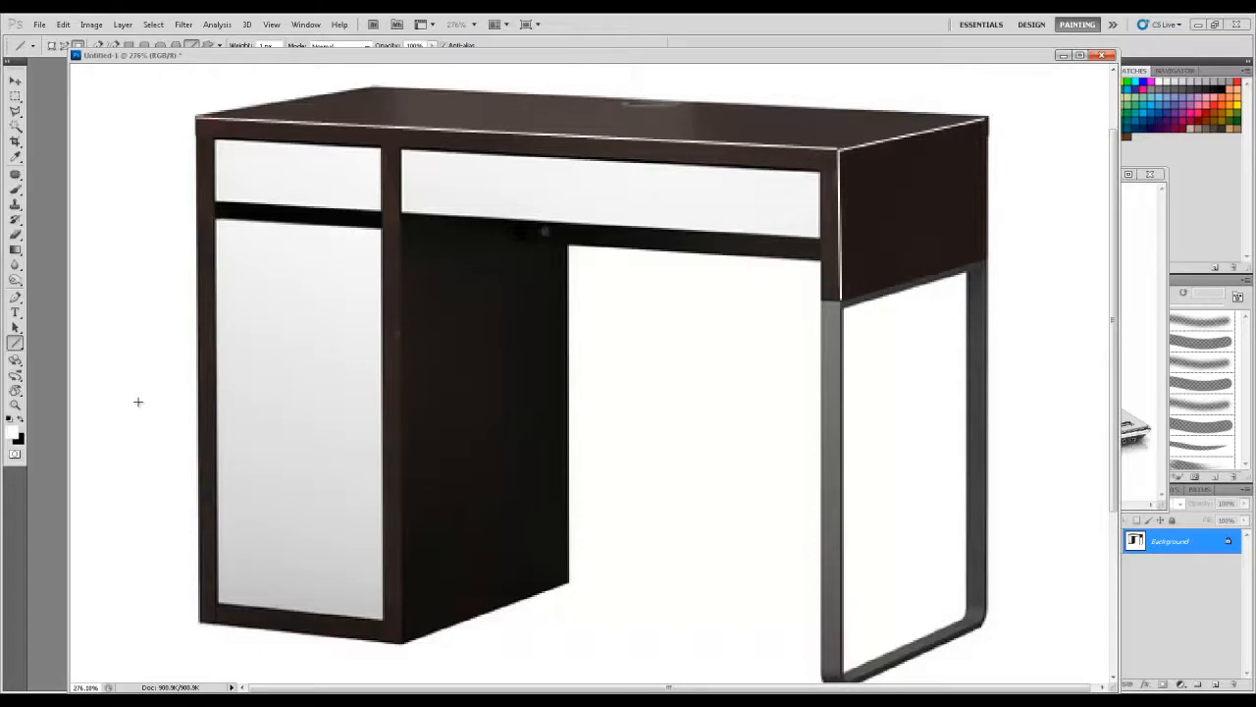
mouse_move(381, 94)
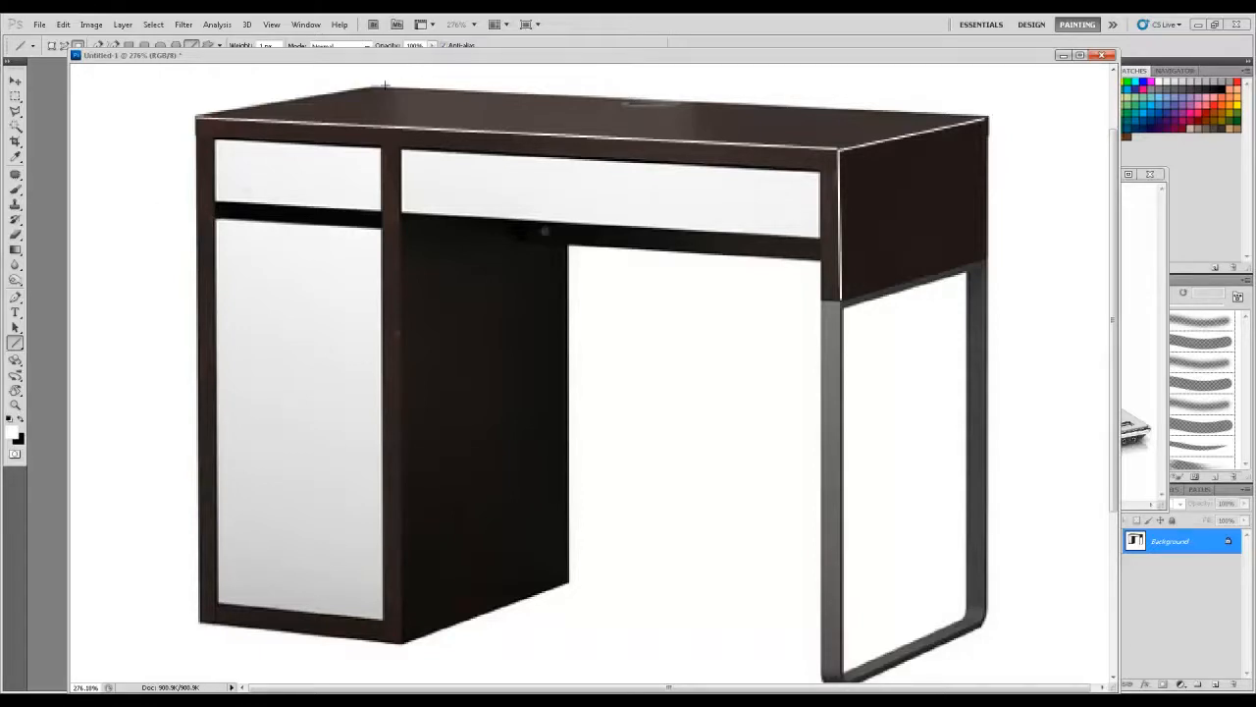
mouse_move(383, 136)
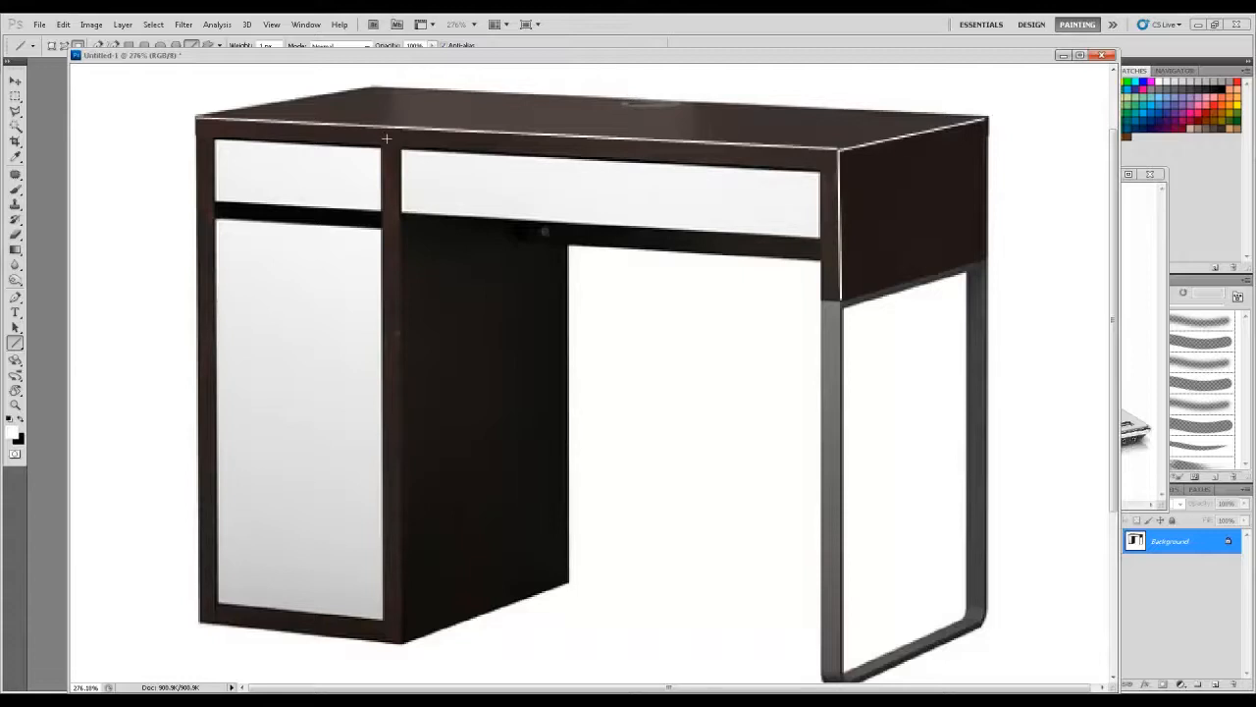
mouse_move(542, 219)
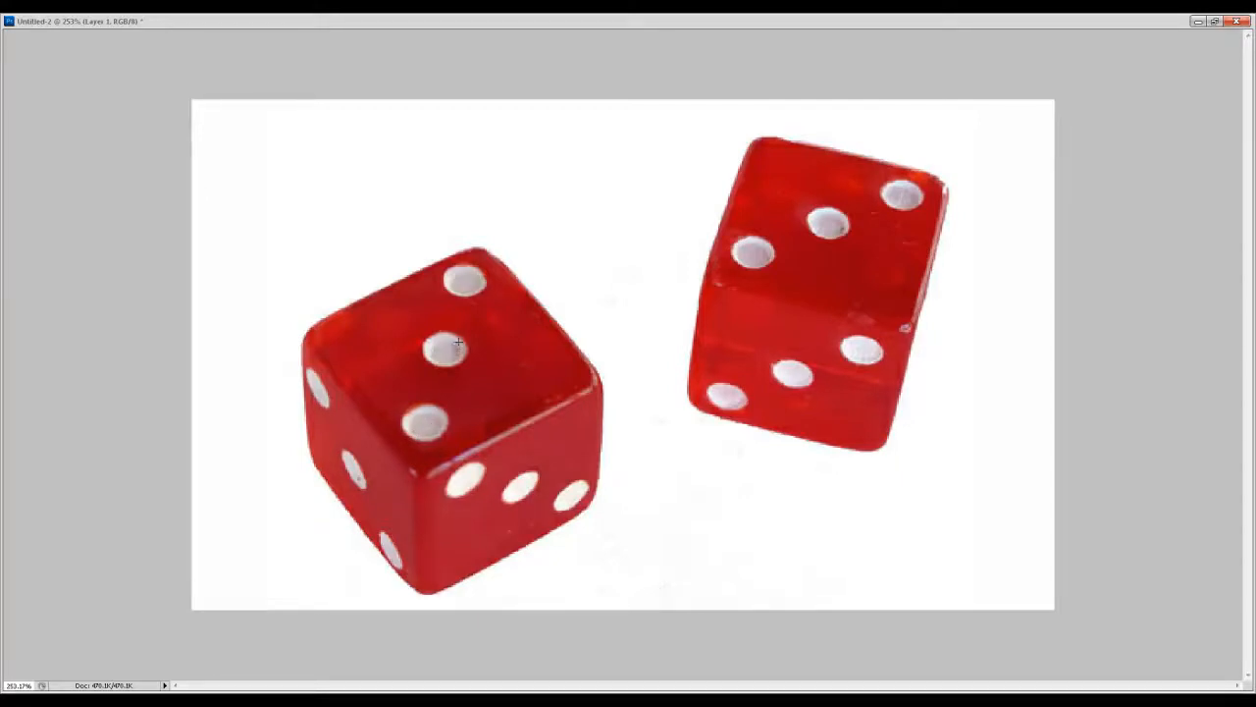
mouse_move(489, 272)
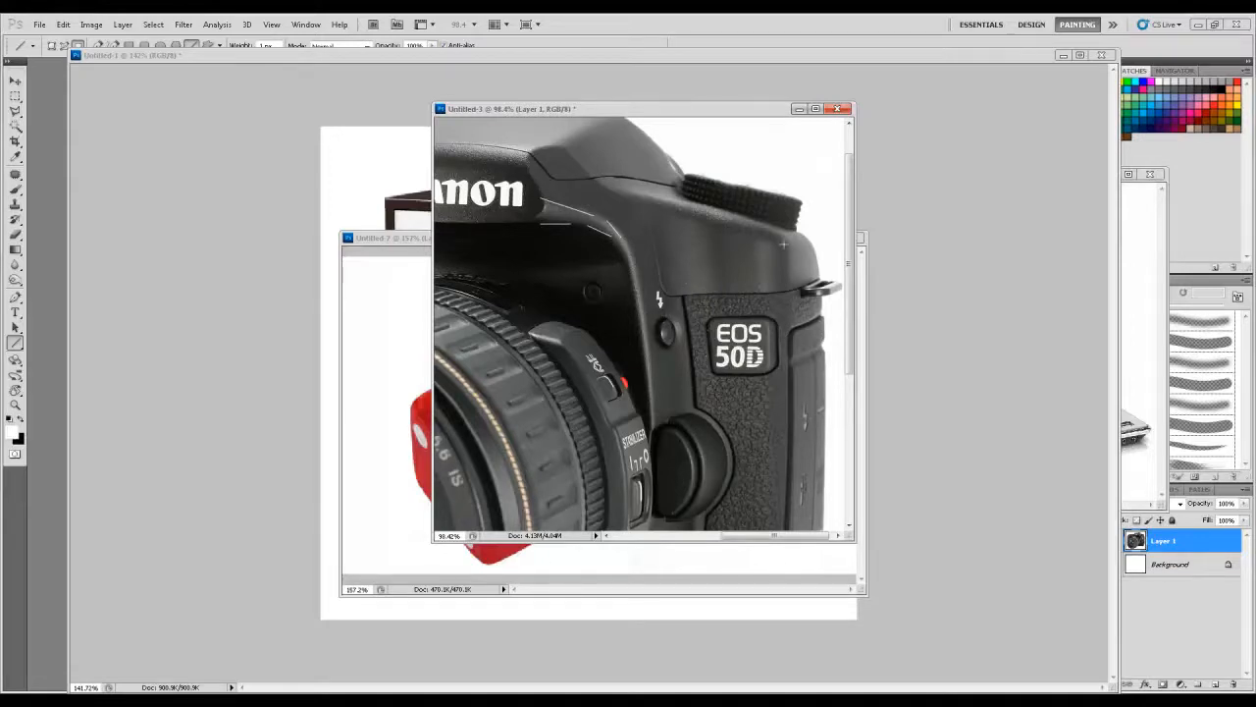
mouse_move(797, 248)
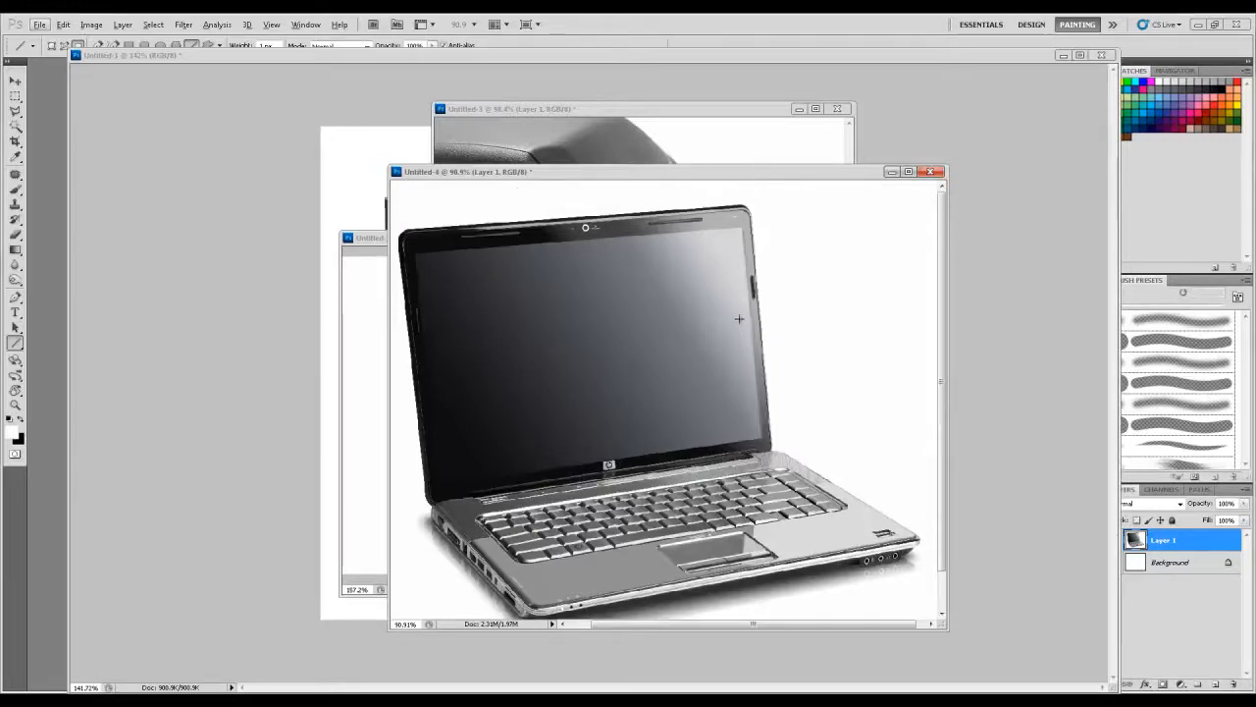
mouse_move(552, 169)
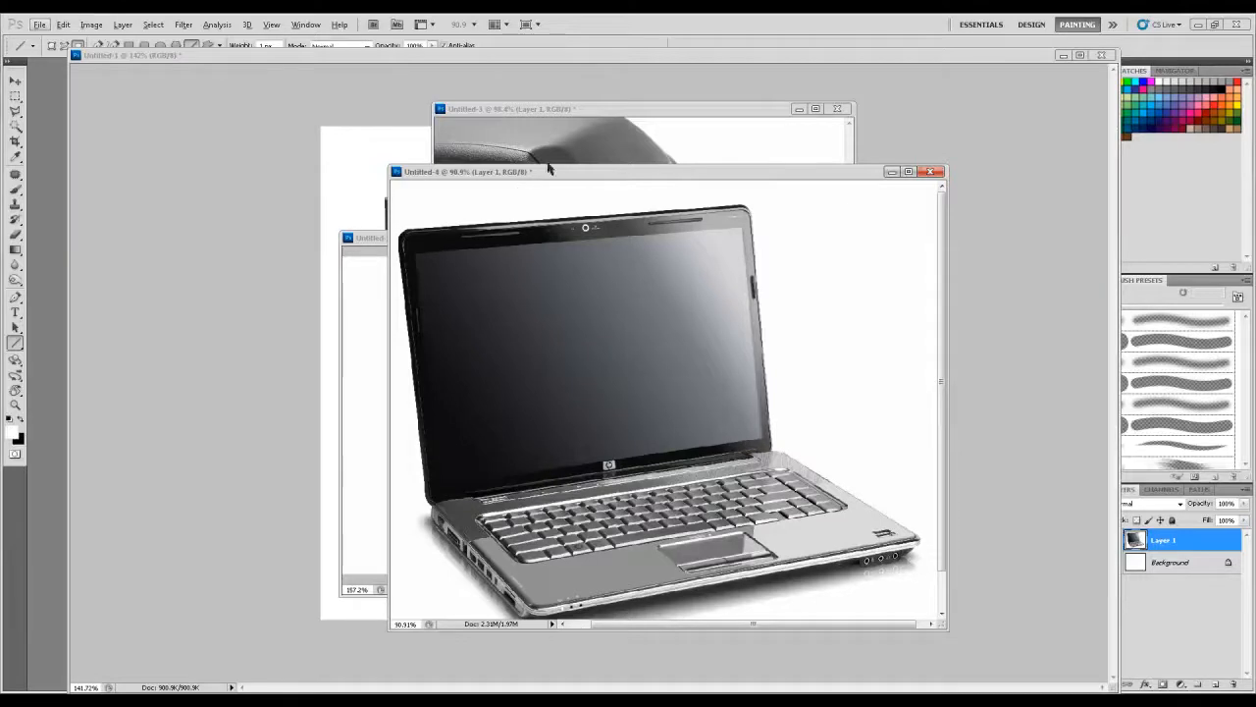
Step: Bring the laptop document forward over the zoomed-in camera photo
left_click_drag(467, 171, 326, 153)
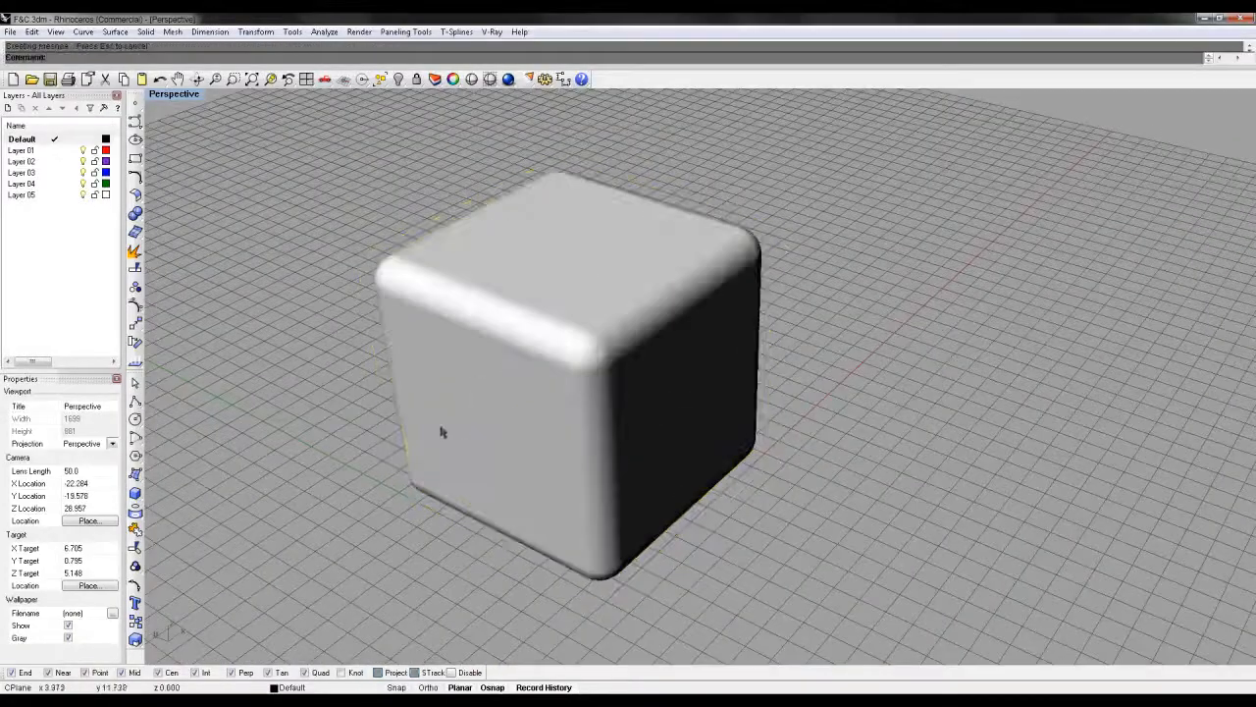
Step: Orbit the Perspective view around the fully filleted cube to inspect its rounded corners
left_click_drag(442, 432, 588, 285)
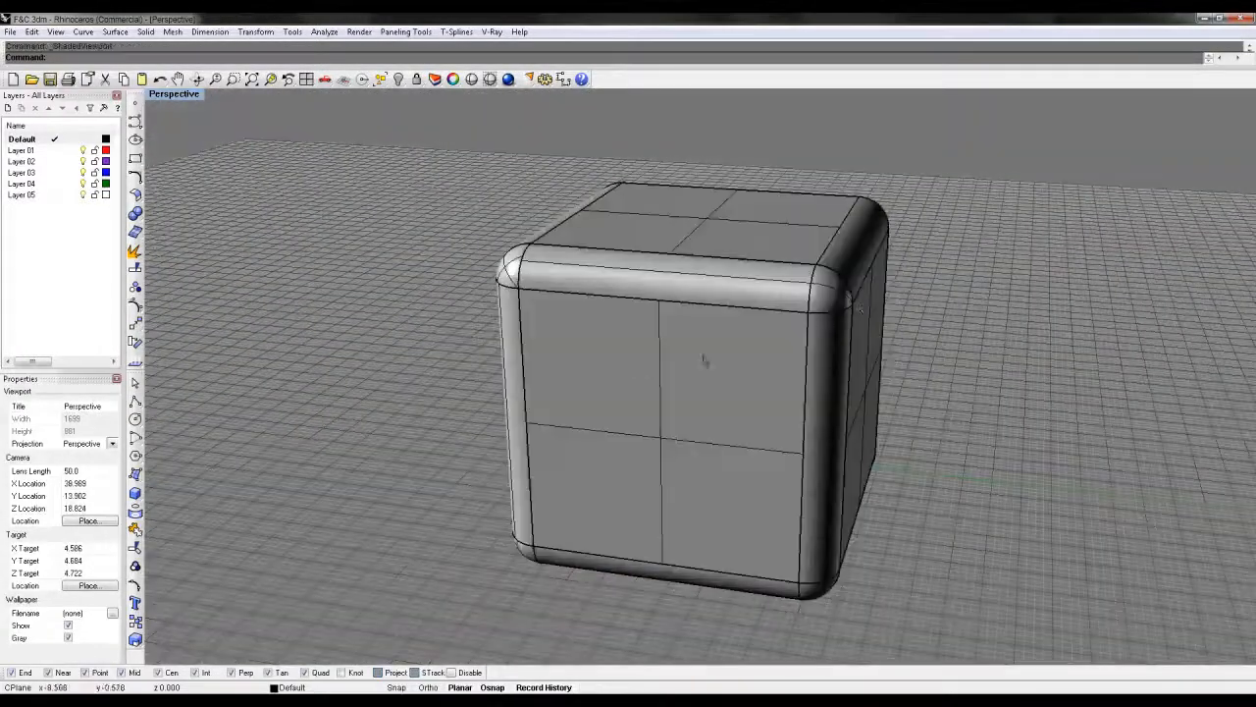
left_click_drag(706, 362, 726, 326)
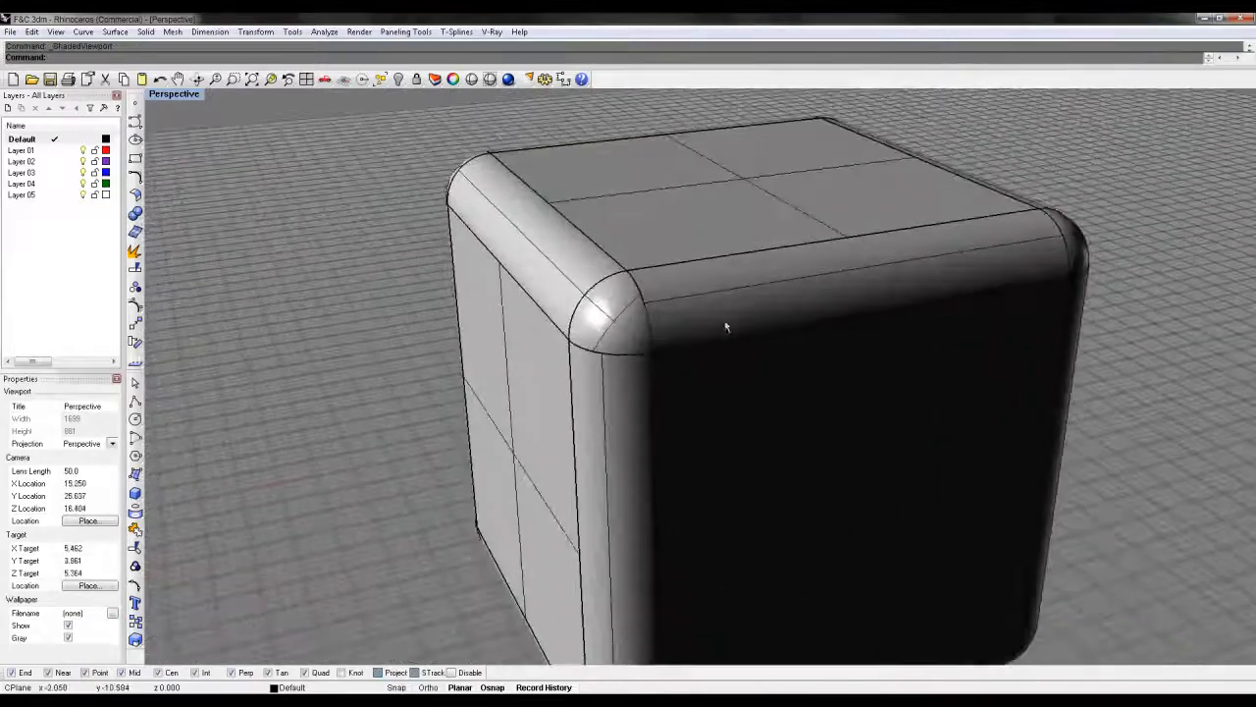
left_click_drag(726, 328, 491, 287)
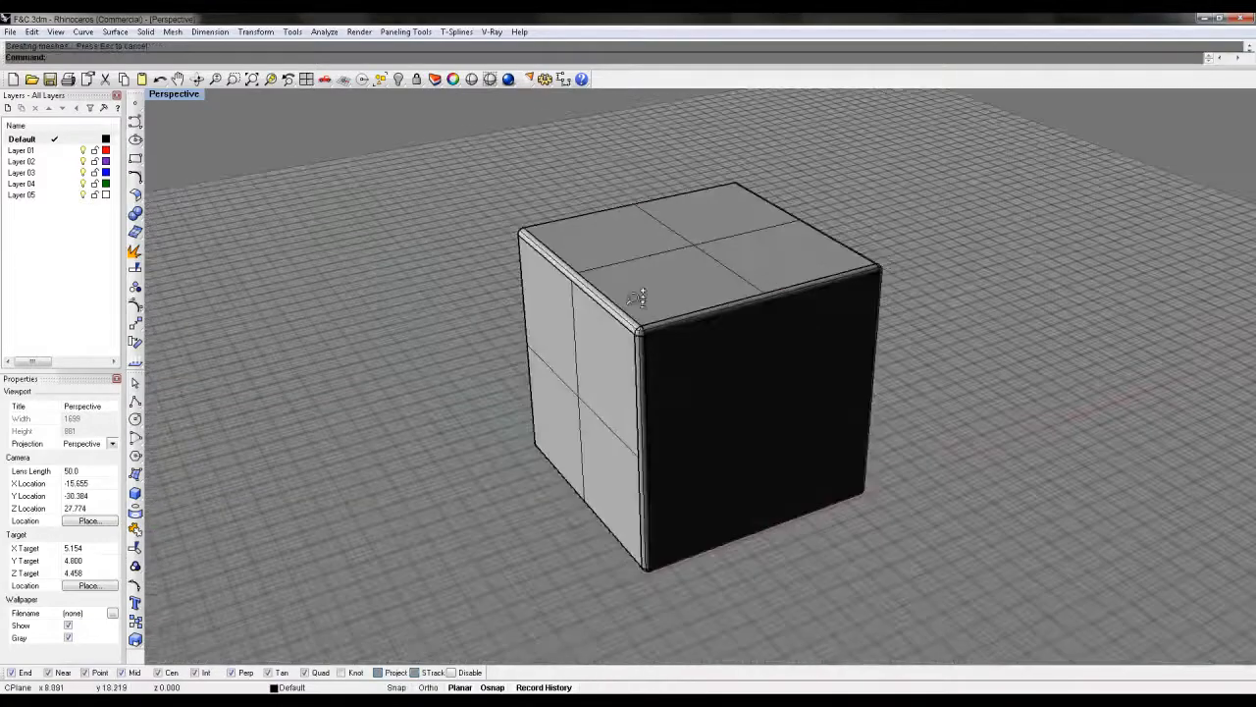
Step: Orbit the view around the sharp-edged cube after the fillet is removed
left_click_drag(644, 299, 726, 343)
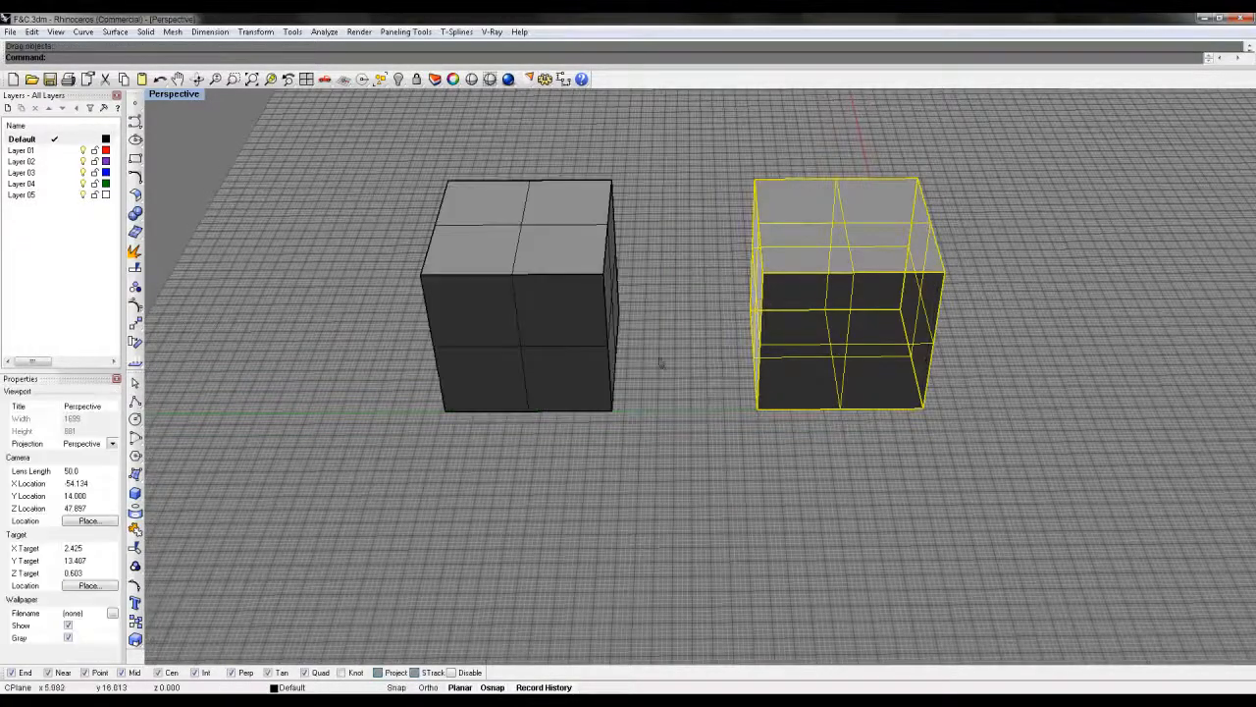
Step: Fillet the cube's top front edge with a variable radius and orbit to inspect the wavy result
left_click_drag(658, 363, 699, 284)
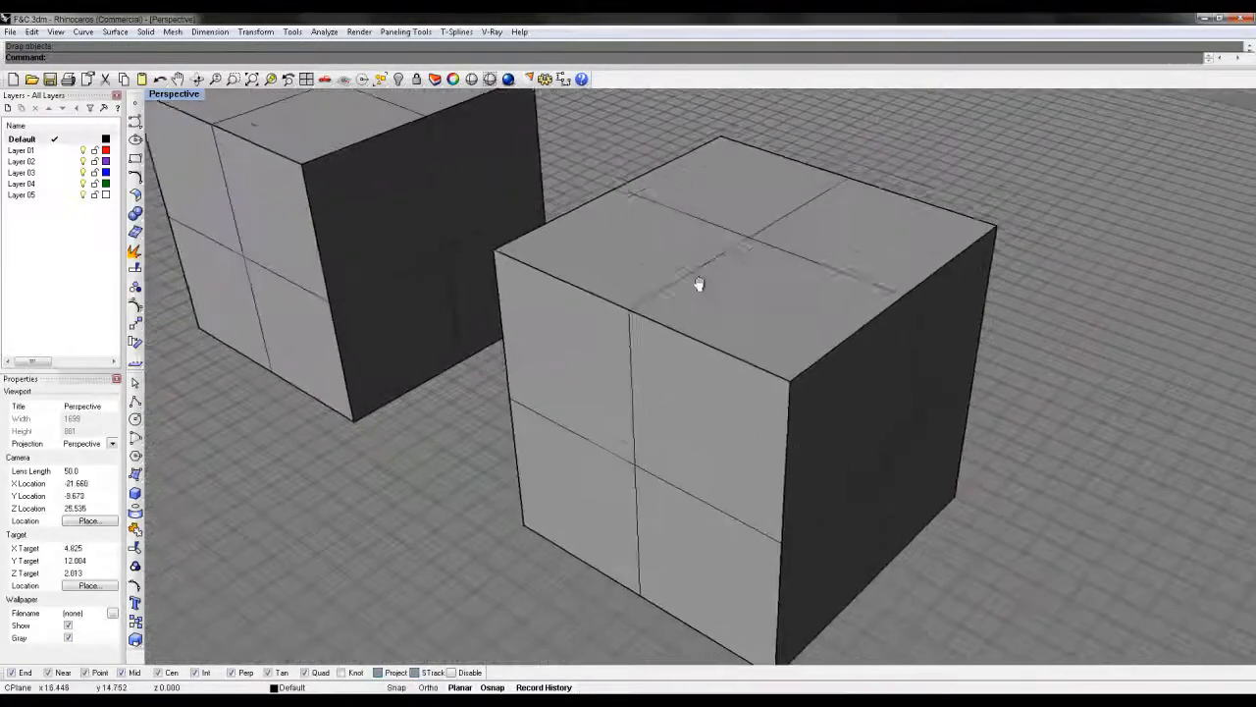
left_click_drag(699, 282, 652, 336)
type("FilletEdge")
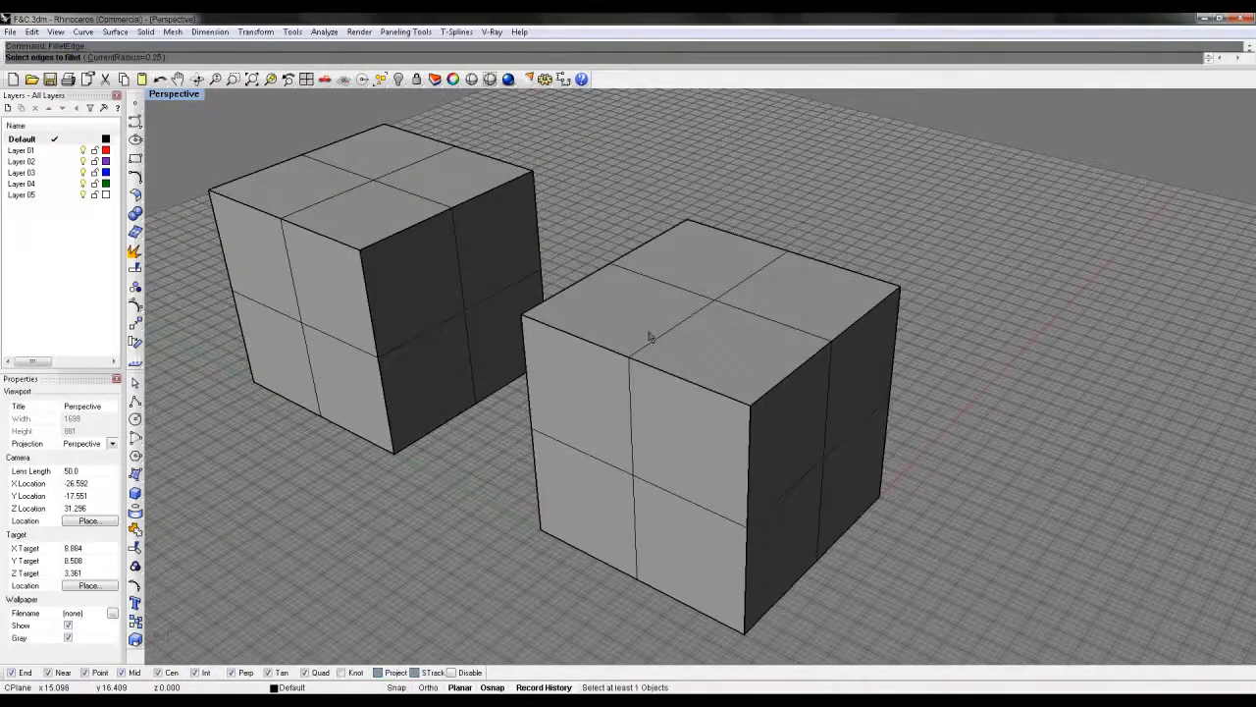
left_click(647, 338)
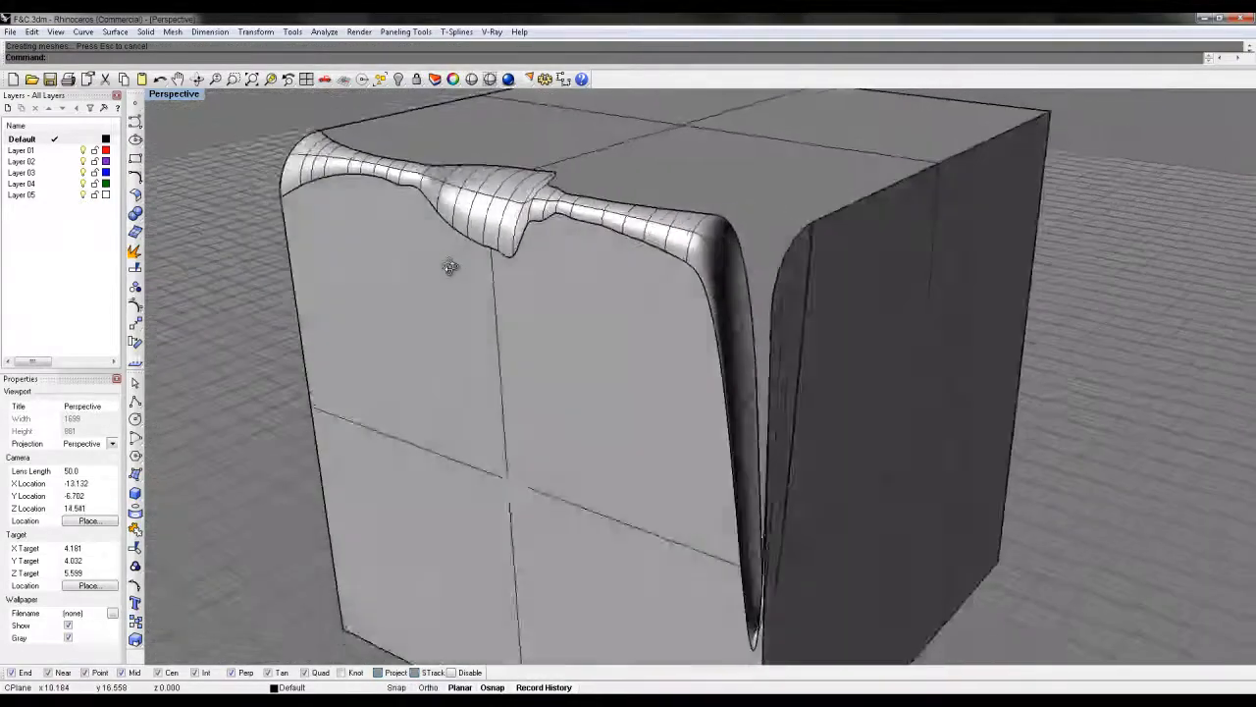
left_click_drag(447, 267, 542, 310)
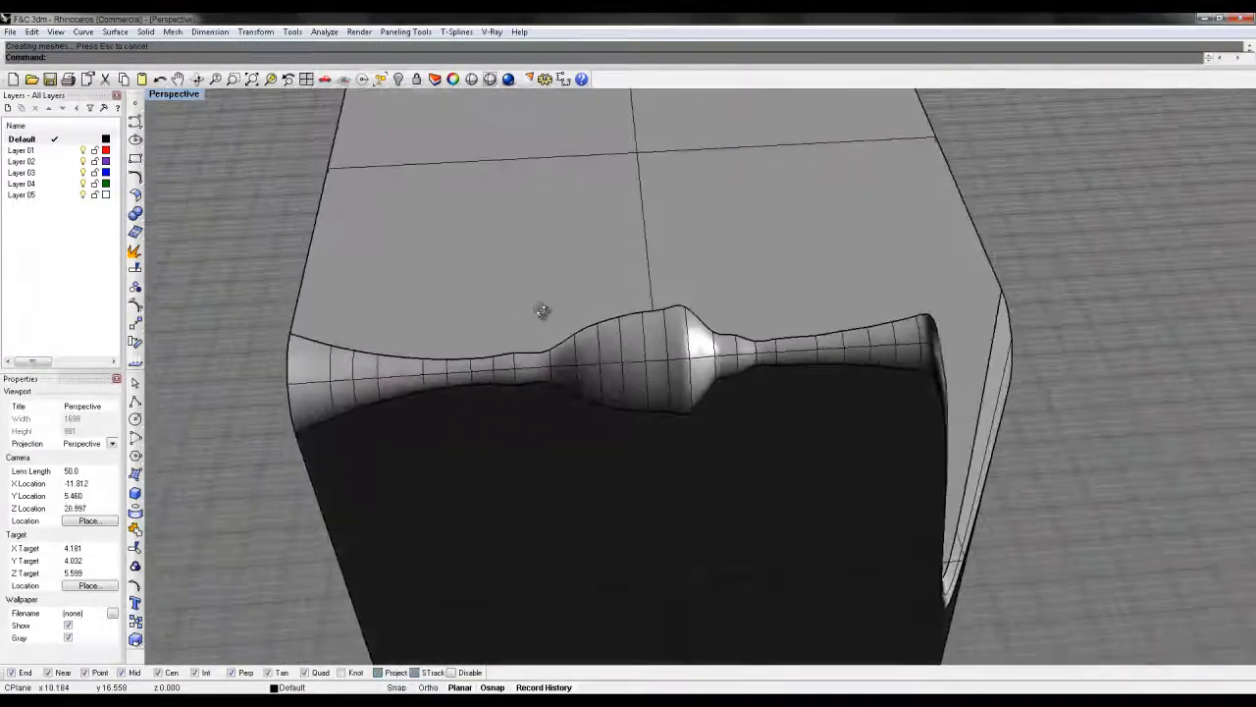
left_click_drag(541, 310, 479, 285)
type("F")
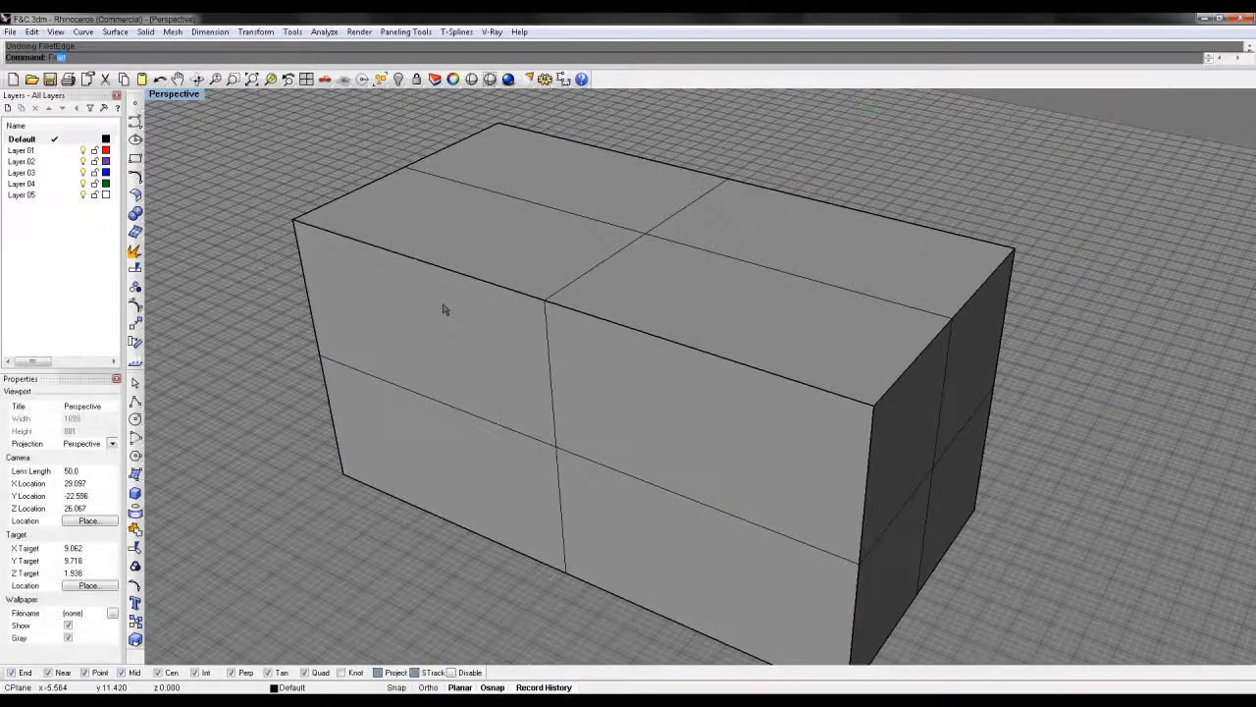
Step: Apply a variable-radius FilletEdge to the long box's top edge and view the wavy edge
left_click(553, 306)
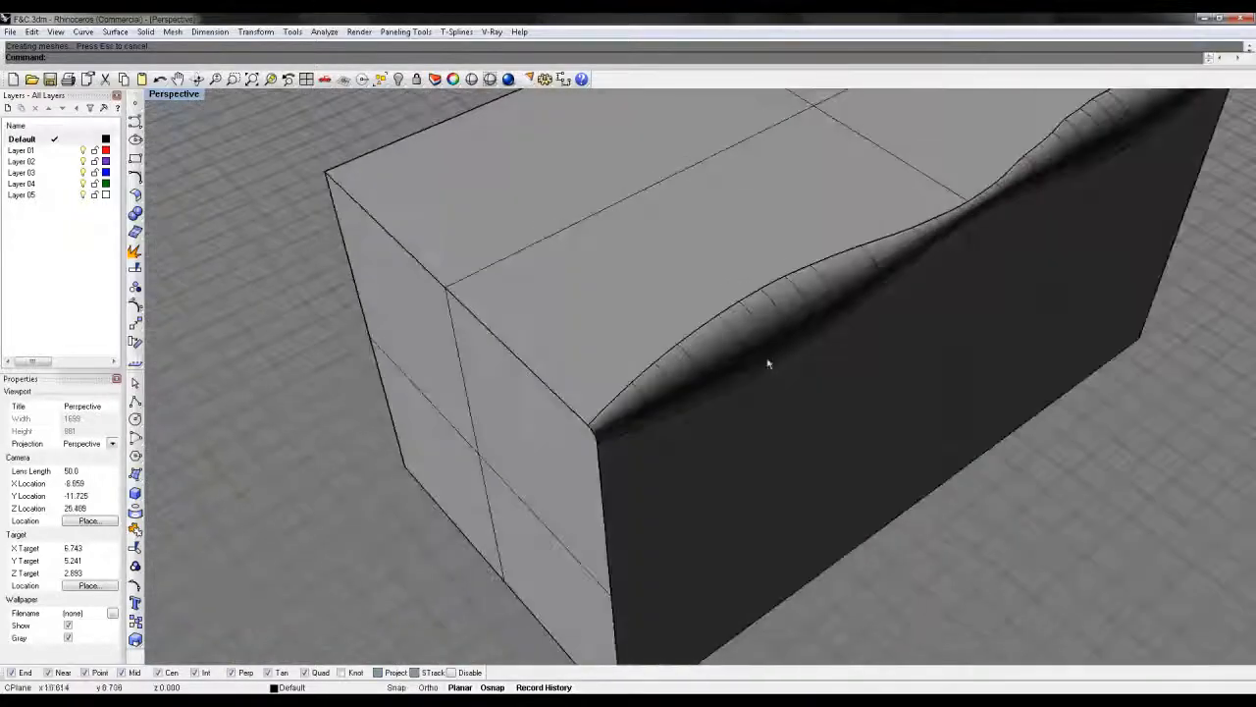
left_click_drag(769, 363, 934, 275)
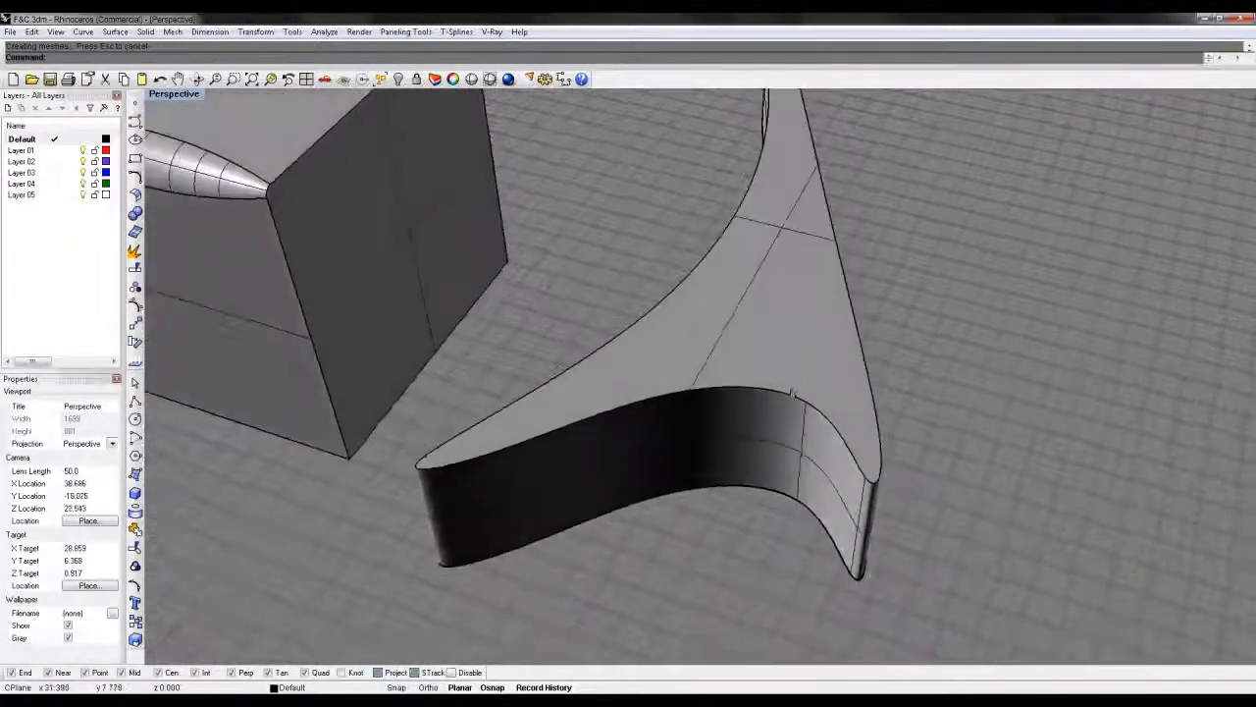
Step: Fillet the three-pointed extrusion's top edges and inspect the broken, self-intersecting result
left_click(770, 407)
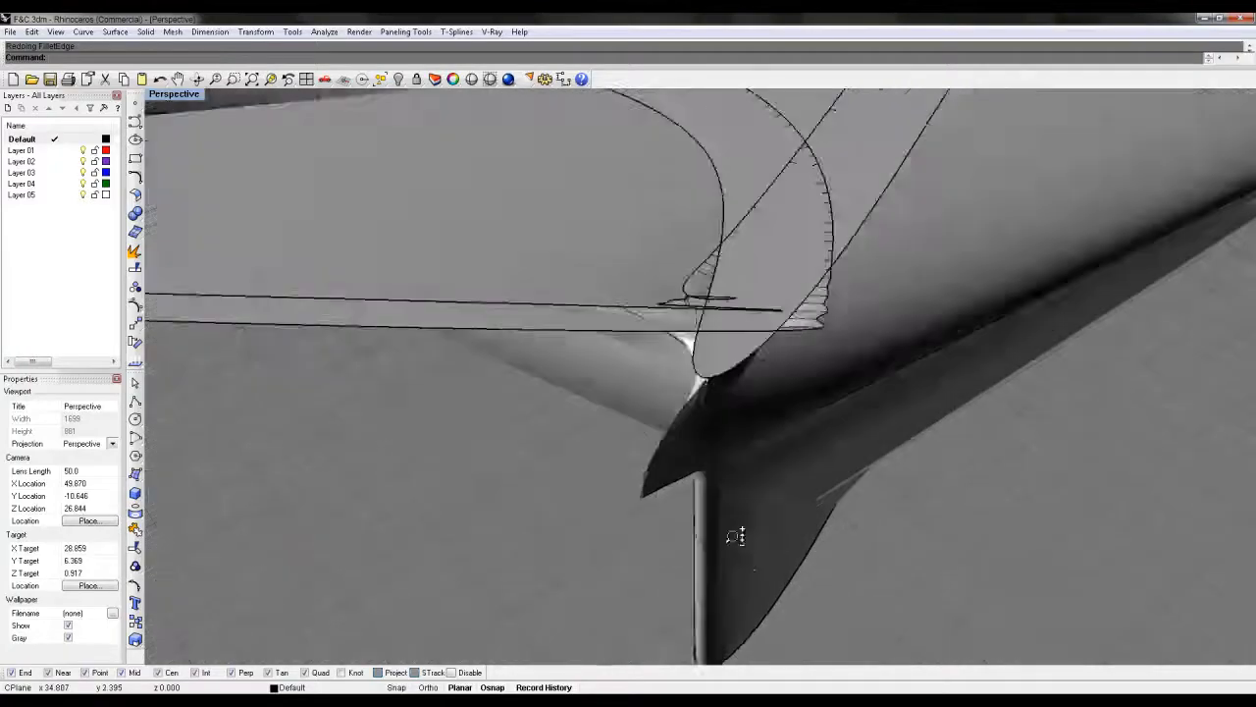
left_click_drag(736, 537, 750, 422)
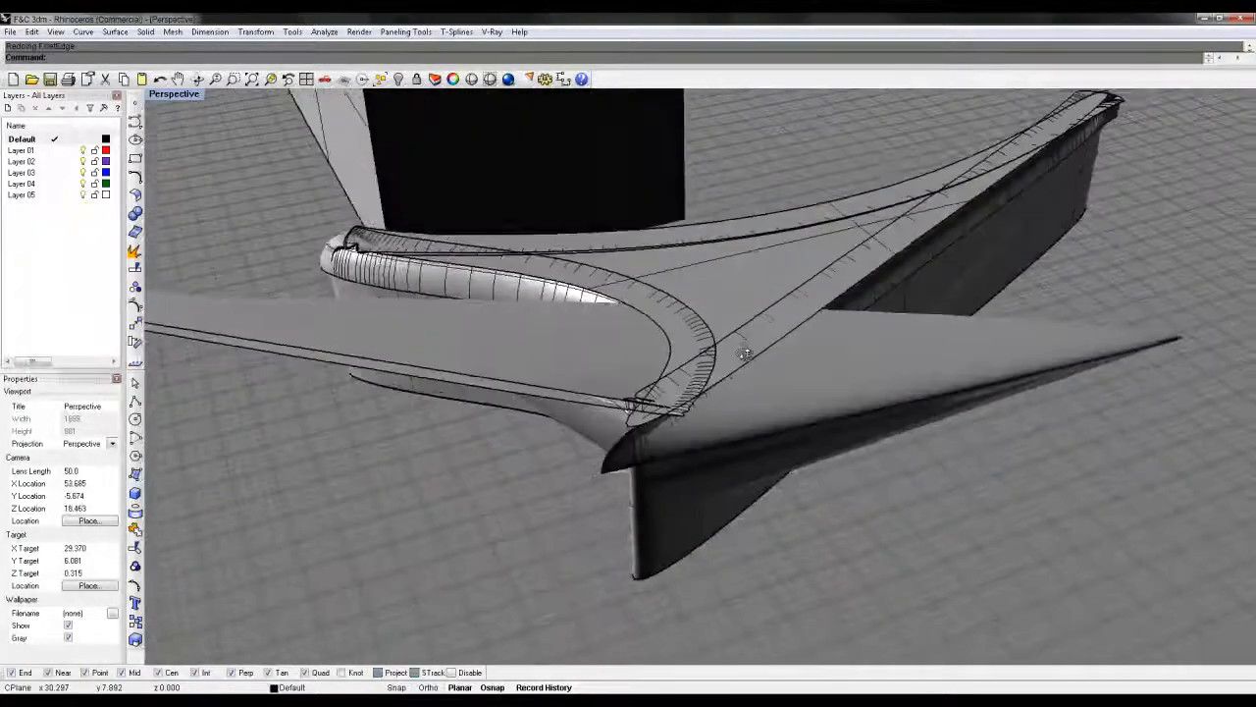
left_click_drag(745, 353, 722, 377)
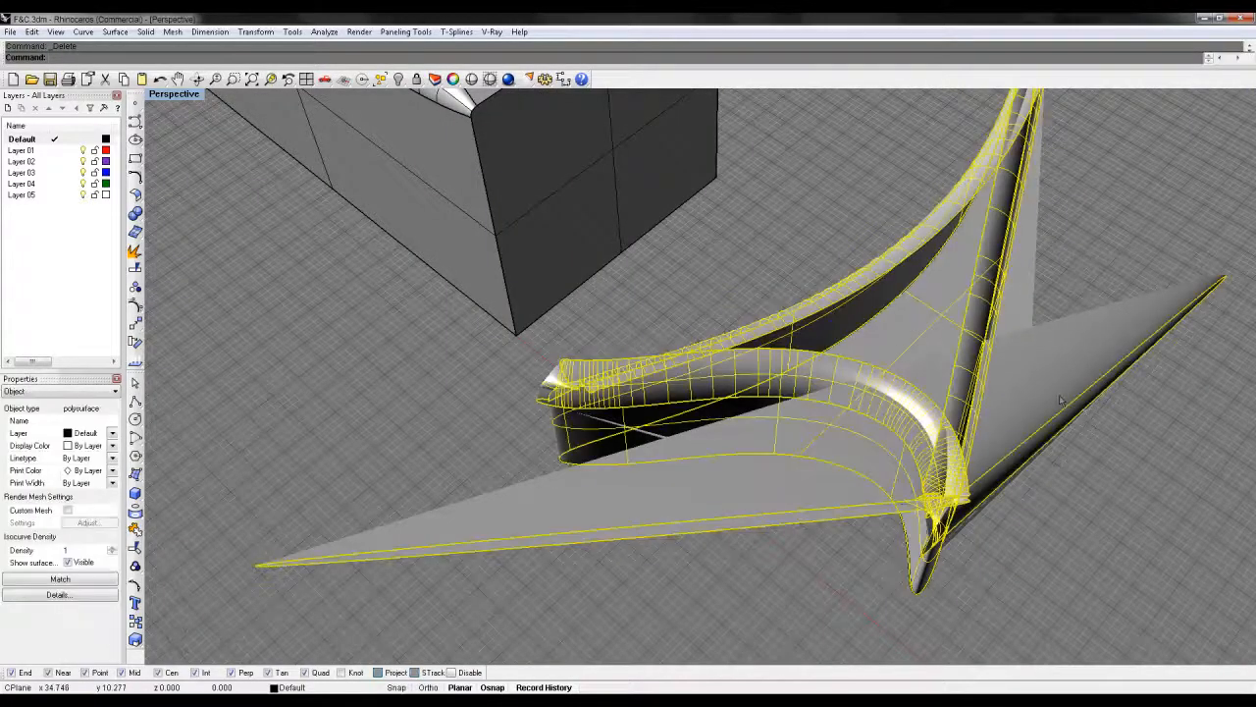
Step: Undo the failed fillet and extrude the three-pointed curve into a fresh solid
key("Ctrl+z")
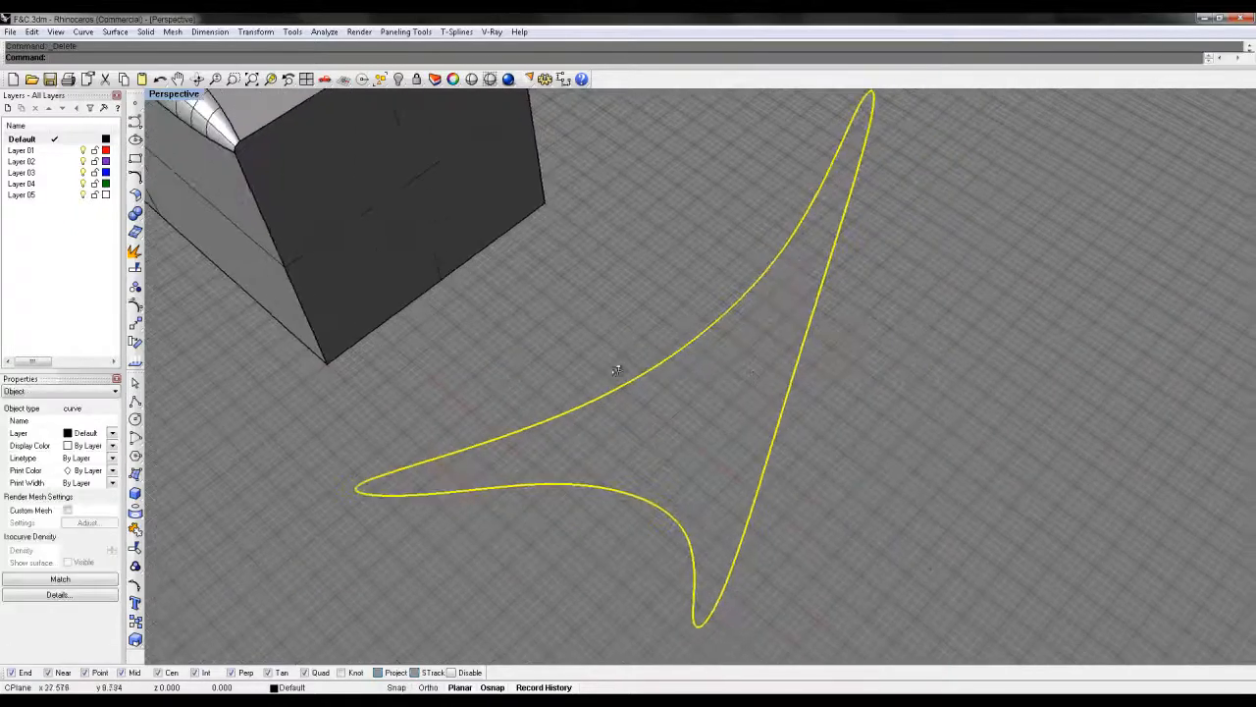
left_click_drag(616, 369, 652, 341)
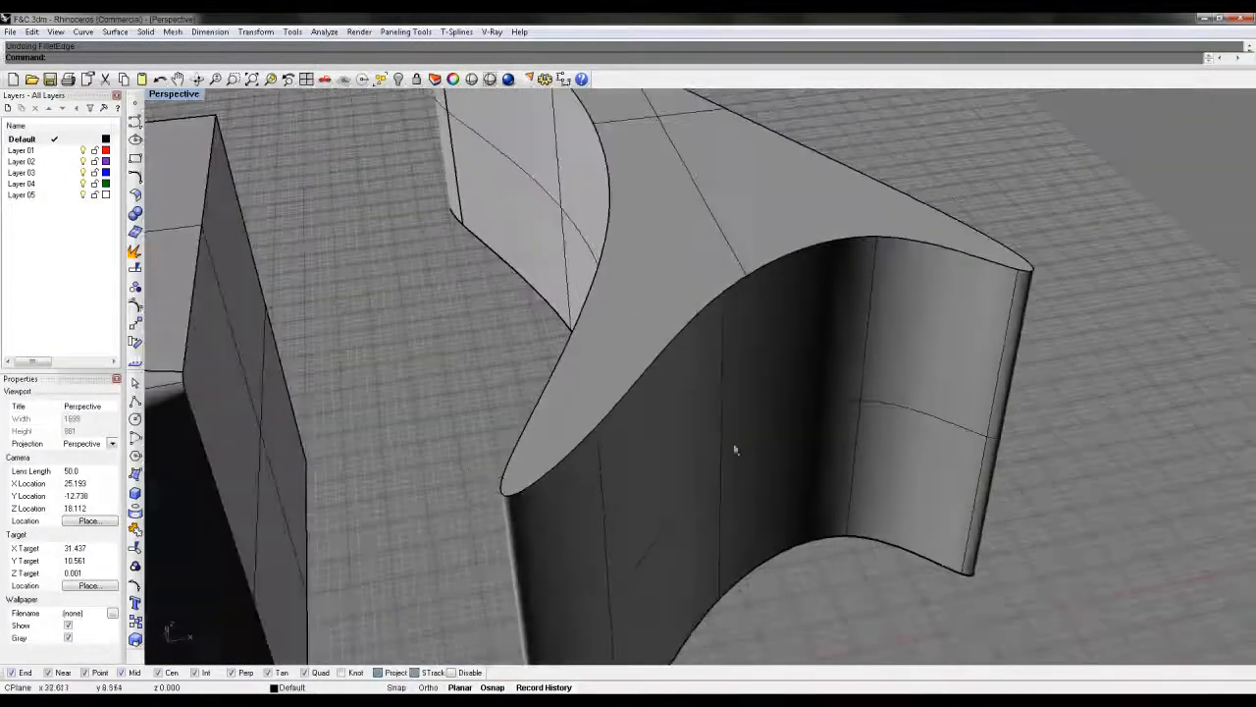
Step: Fillet the new solid's top edge with small-radius handles placed near the sharp tips so it succeeds
left_click(518, 516)
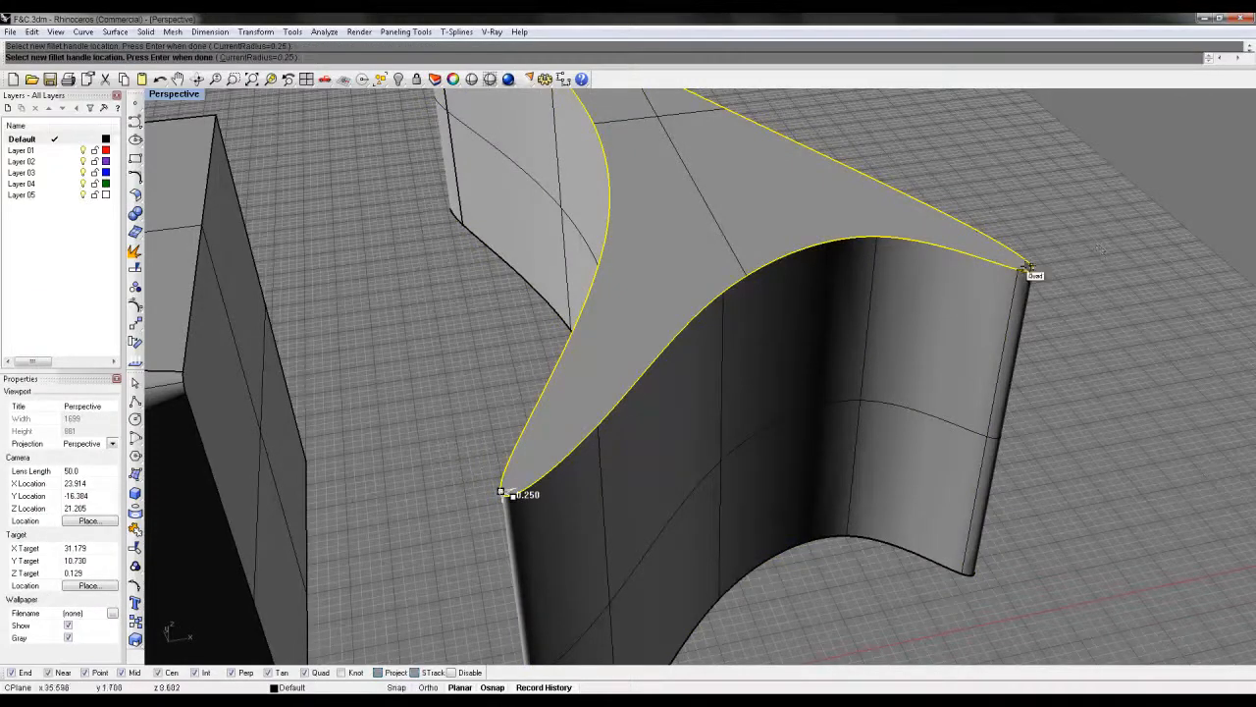
left_click_drag(686, 393, 942, 310)
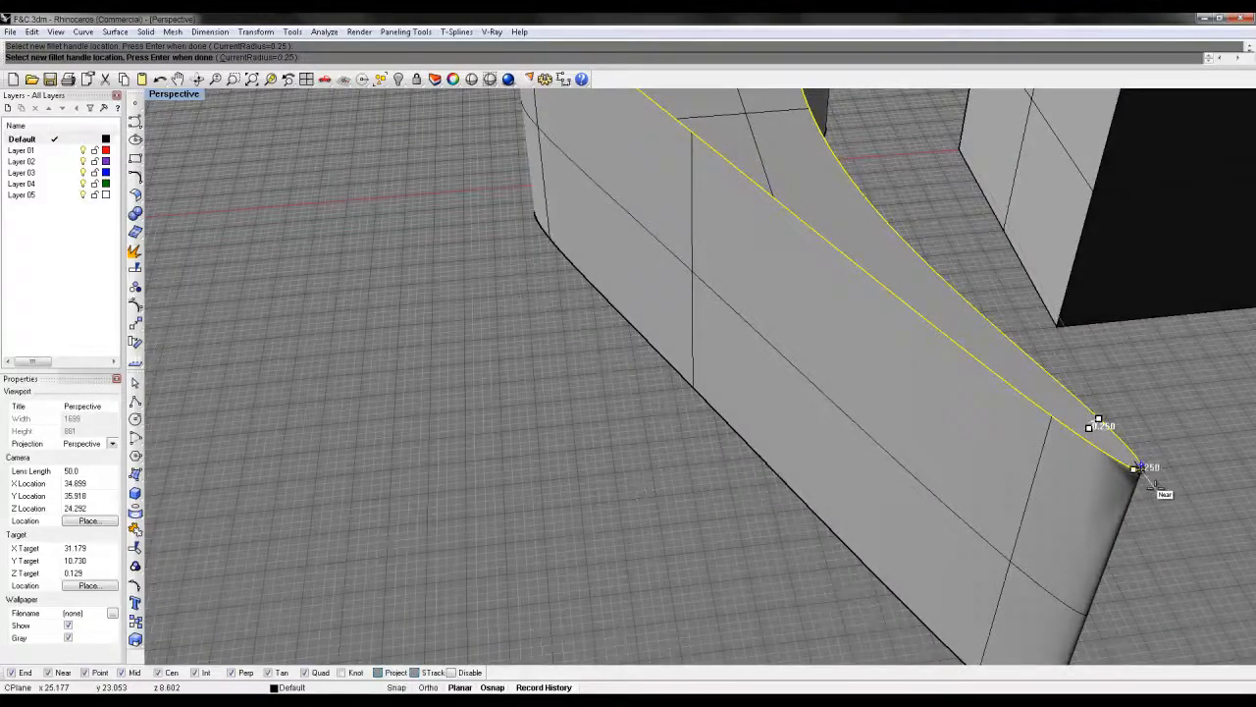
left_click(1131, 471)
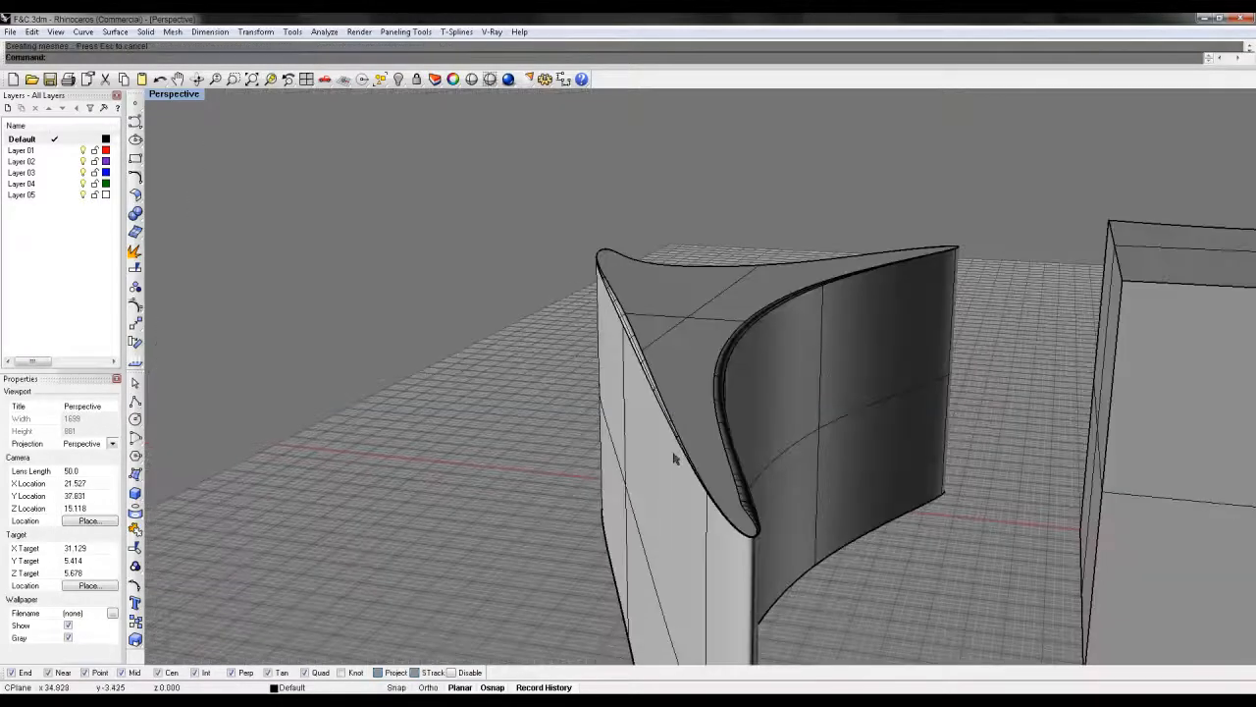
left_click_drag(675, 457, 748, 479)
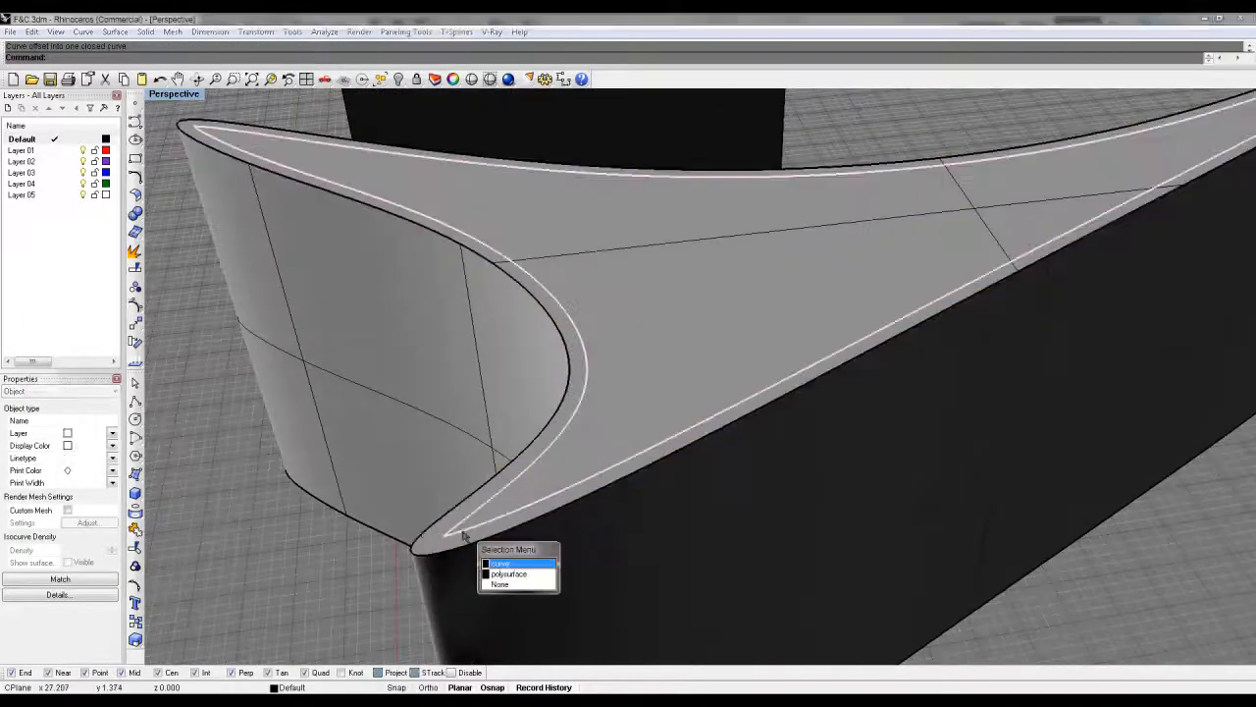
Step: Choose 'Edge' from the Selection Menu to pick the top edge rather than the whole solid
left_click(494, 562)
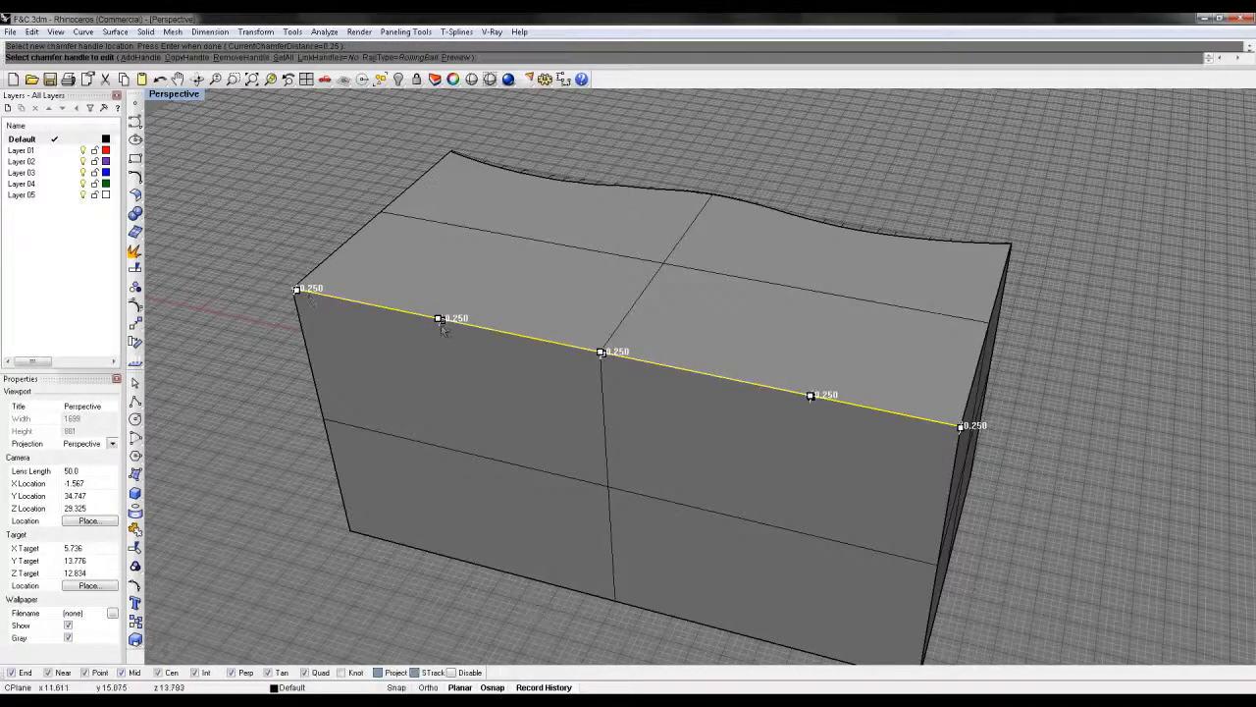
mouse_move(542, 351)
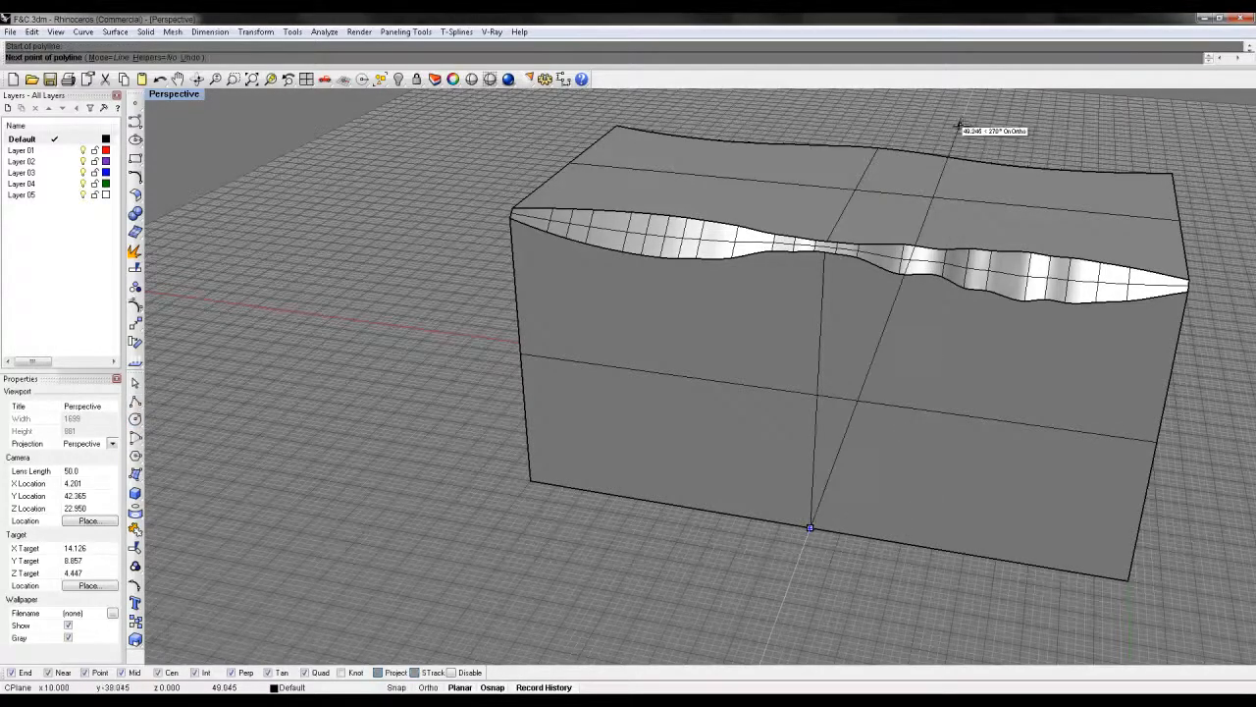
Step: Start the Chamfer Edge command from the Solid menu for the box's top edge
left_click(960, 128)
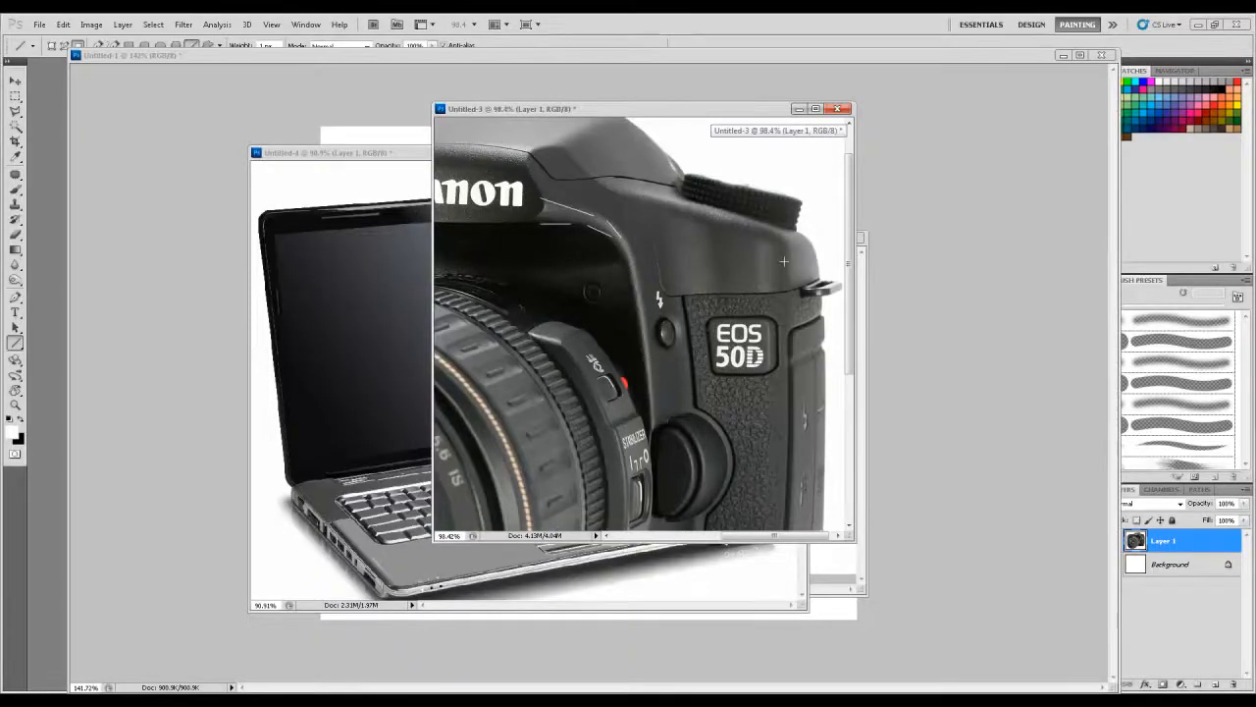
mouse_move(803, 363)
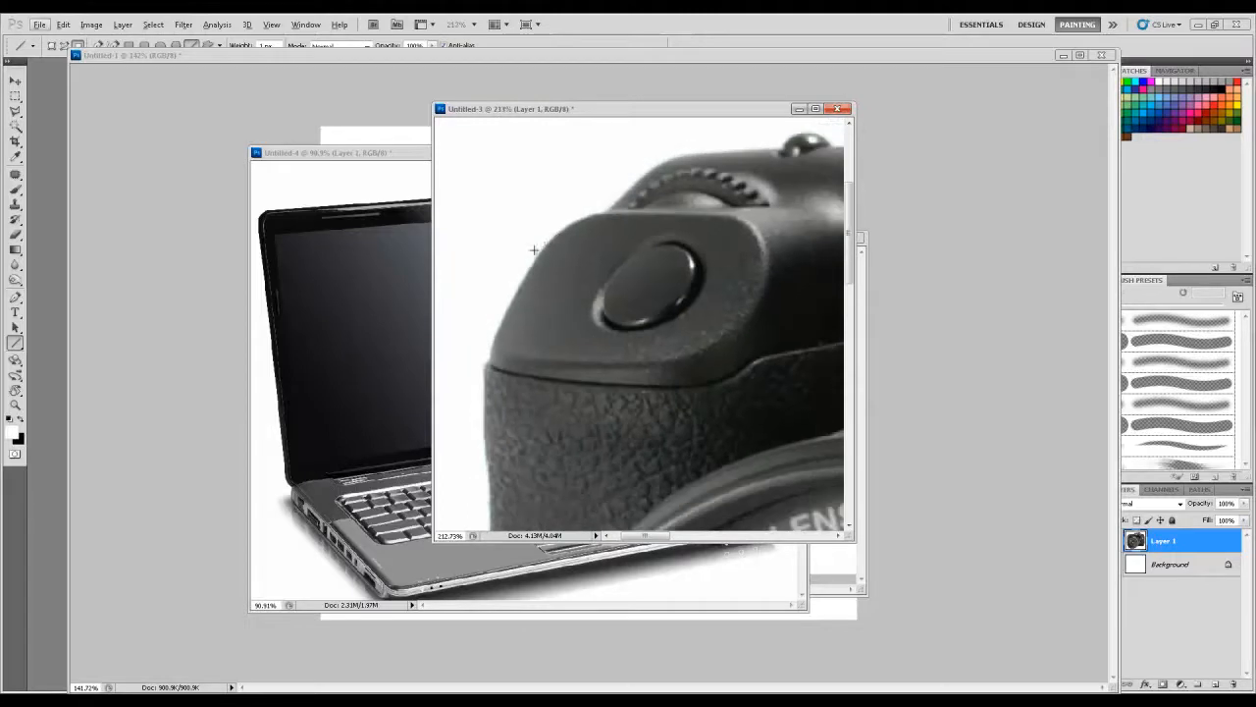
mouse_move(508, 263)
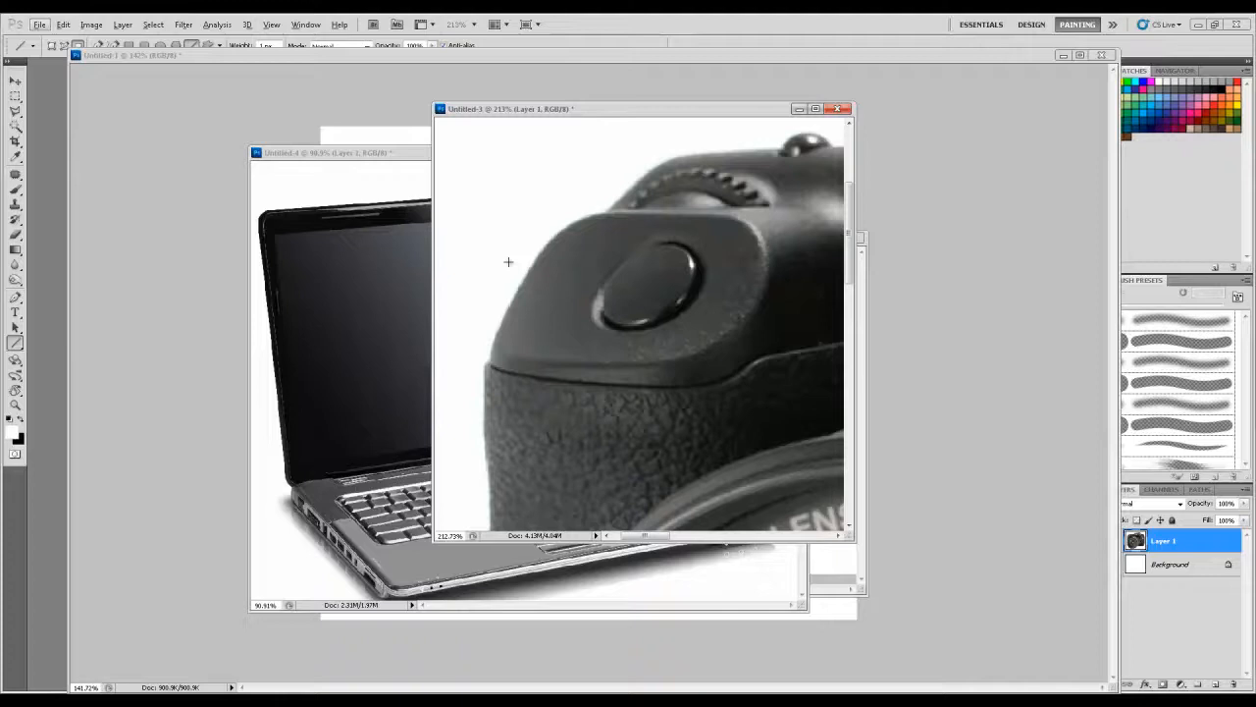
mouse_move(188, 471)
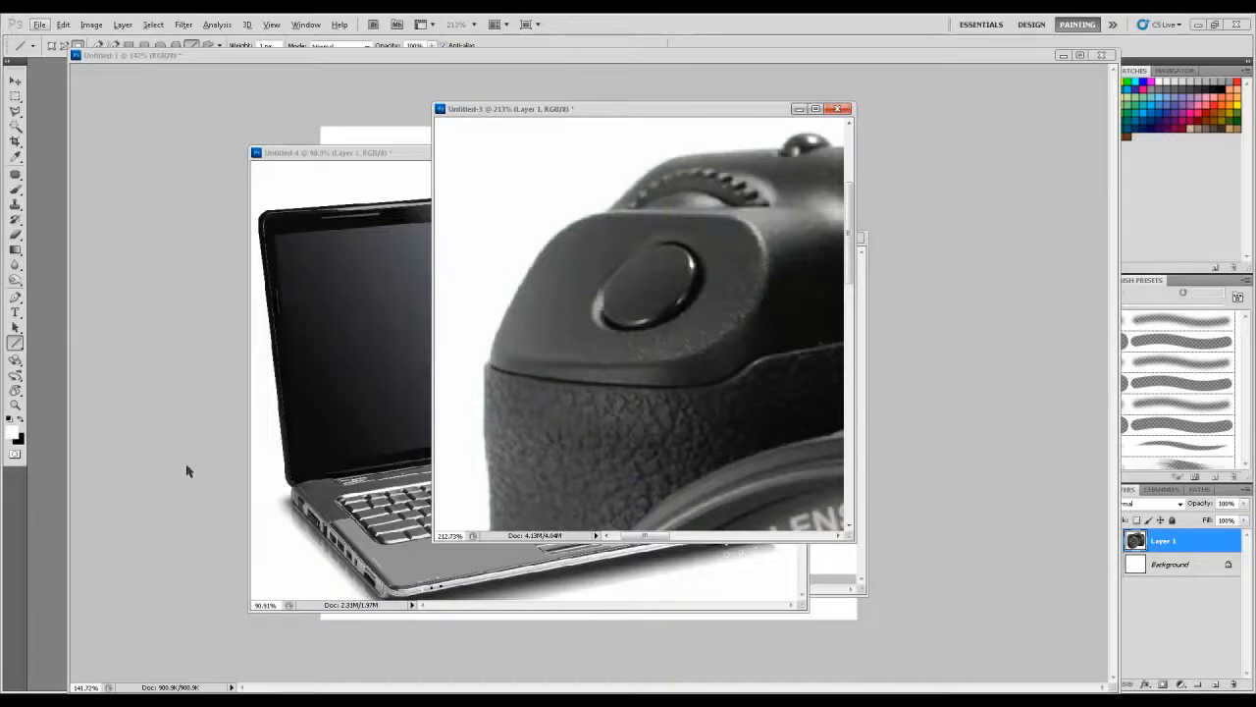
mouse_move(346, 247)
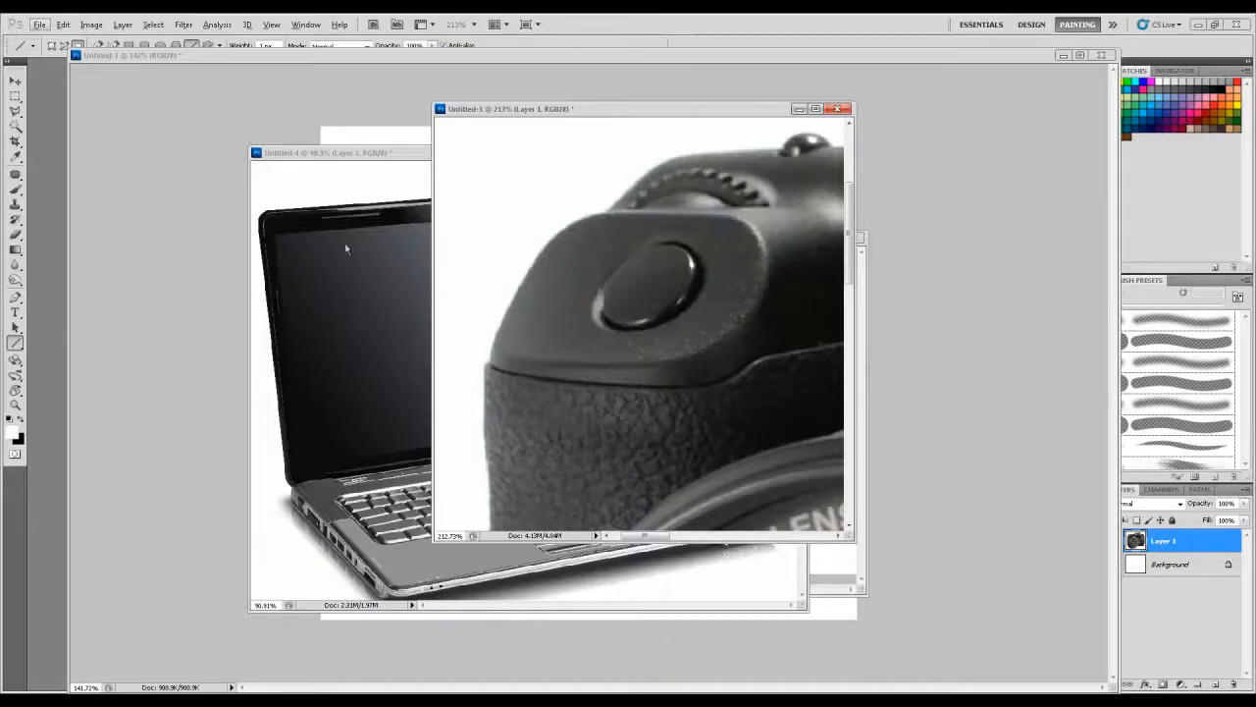
mouse_move(499, 322)
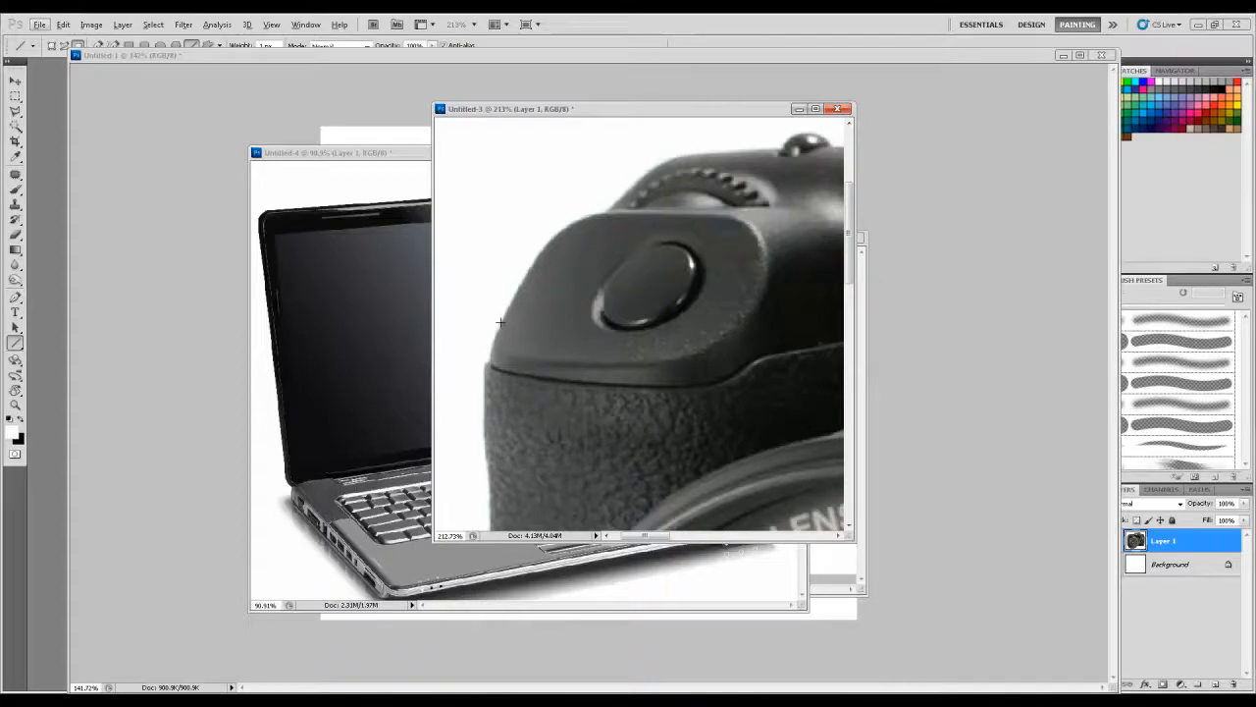
mouse_move(859, 581)
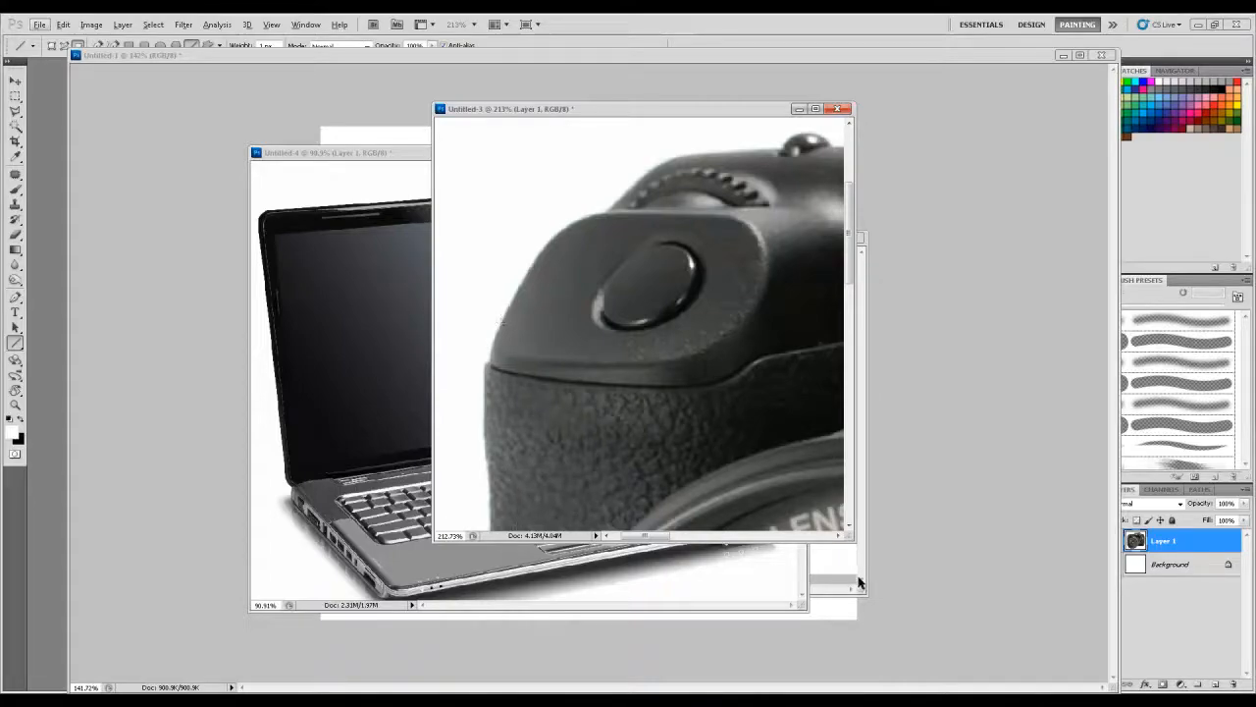